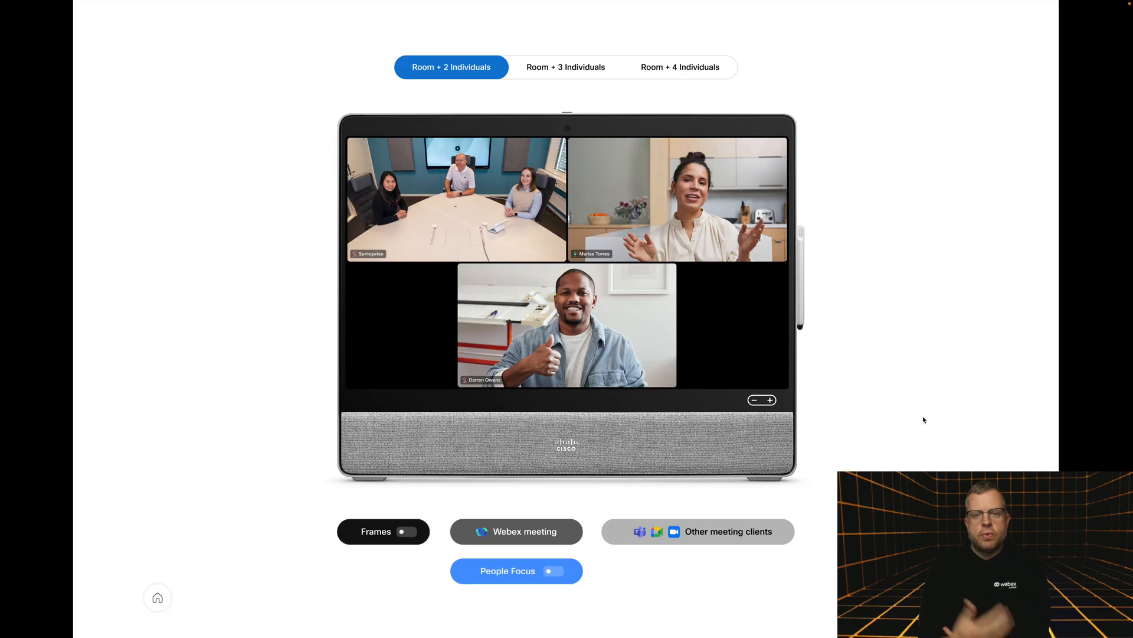
mouse_move(645, 273)
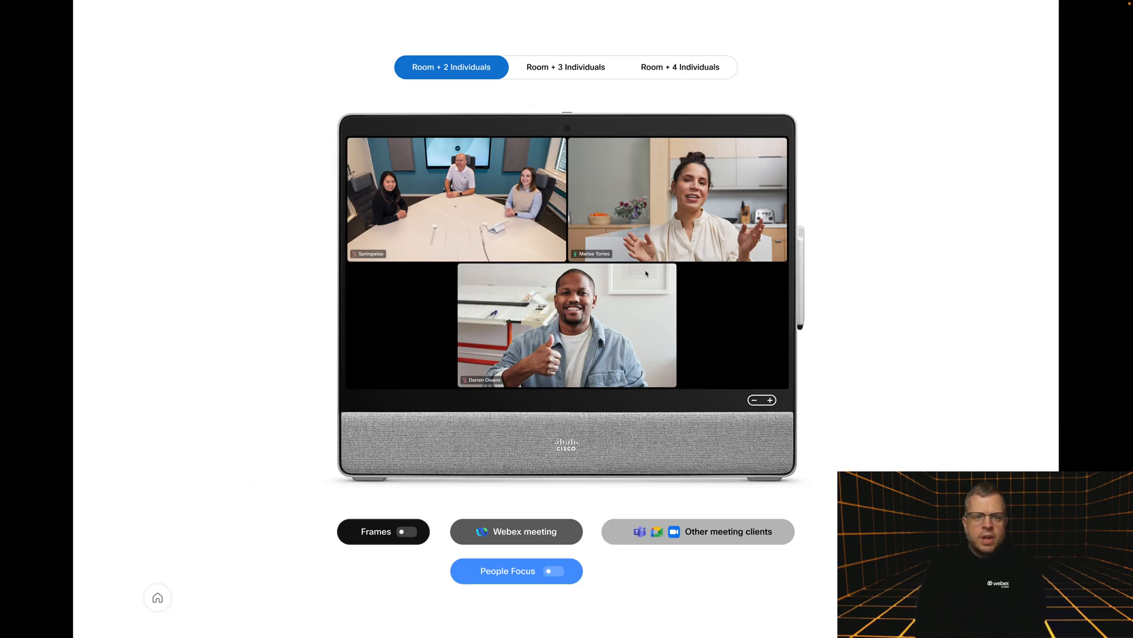
mouse_move(548, 78)
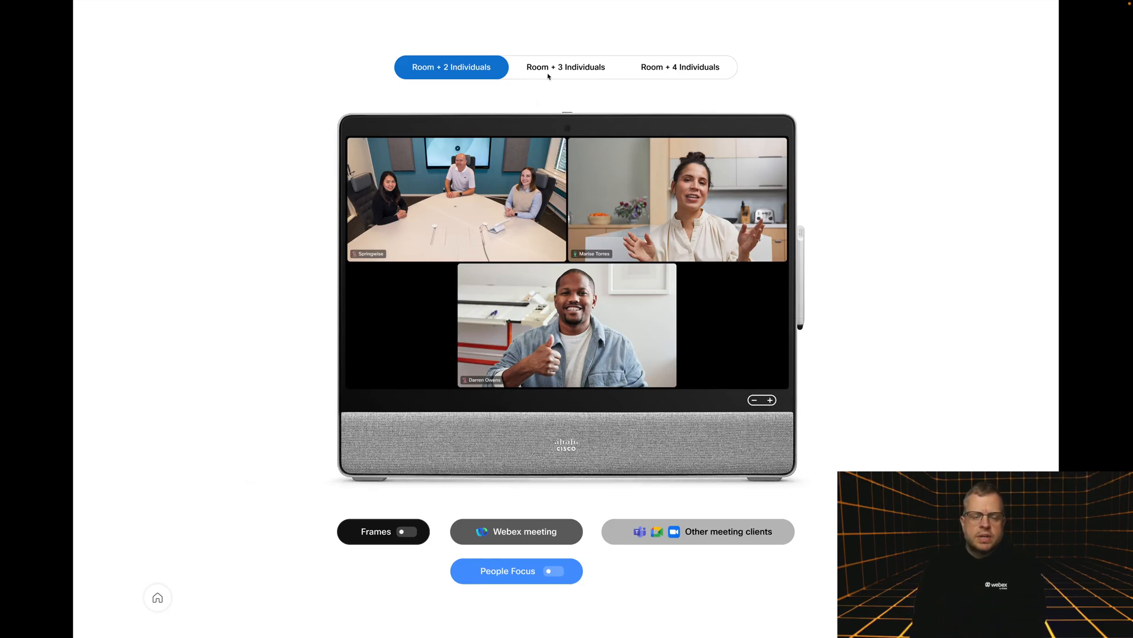
mouse_move(540, 139)
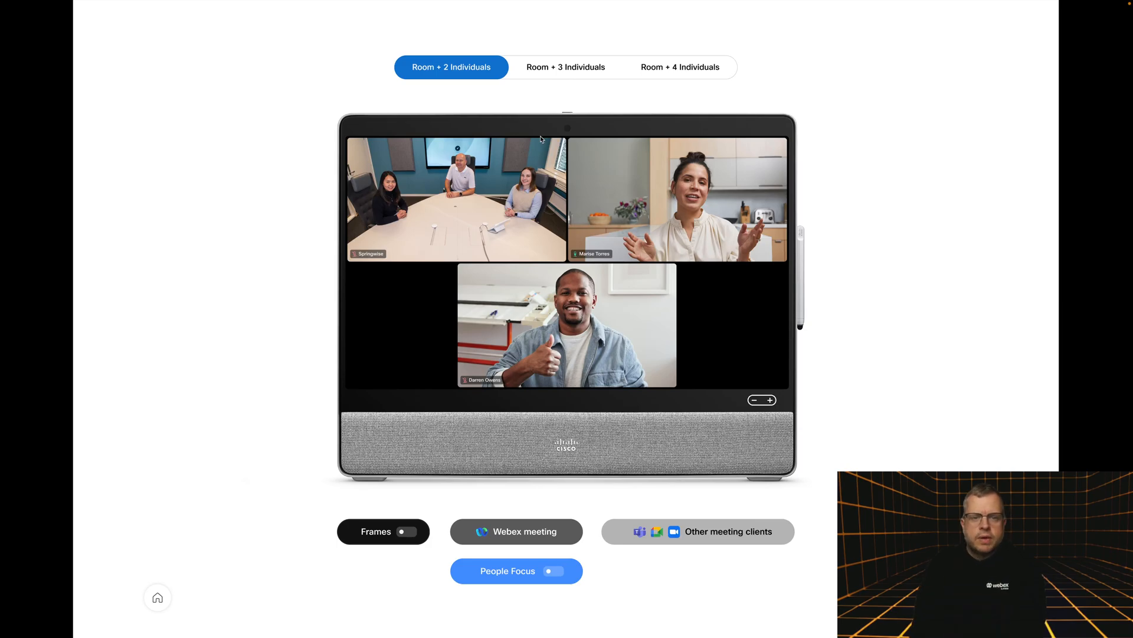
mouse_move(432, 221)
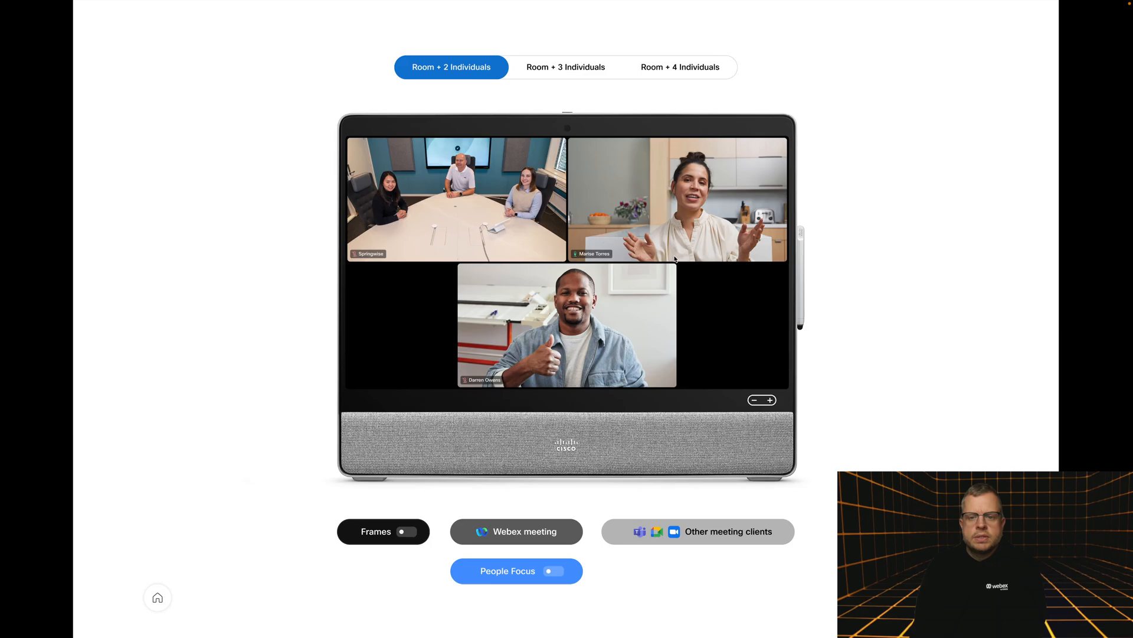
mouse_move(547, 92)
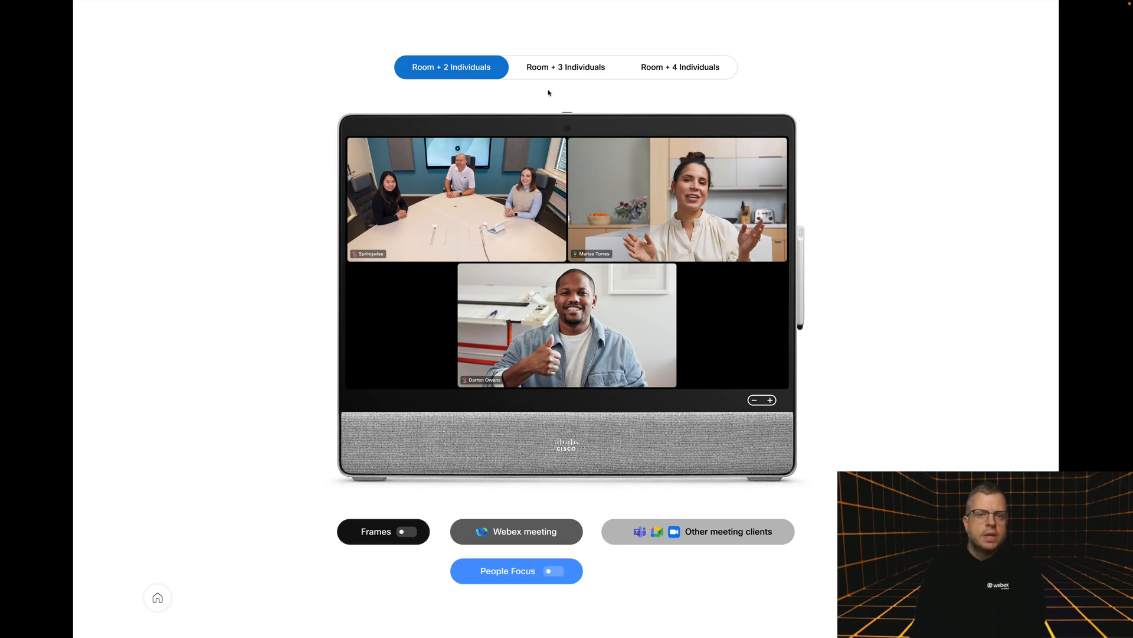
mouse_move(572, 67)
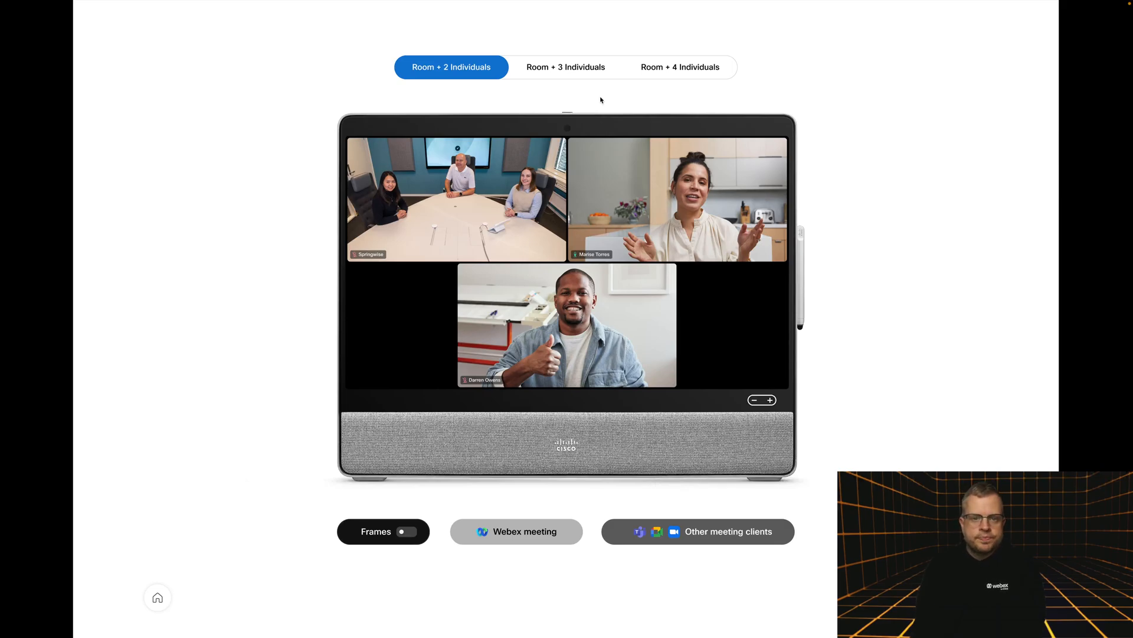
Show the Room + 3 and Room + 4 Individuals layouts, then return to Room + 2 Individuals
click(565, 66)
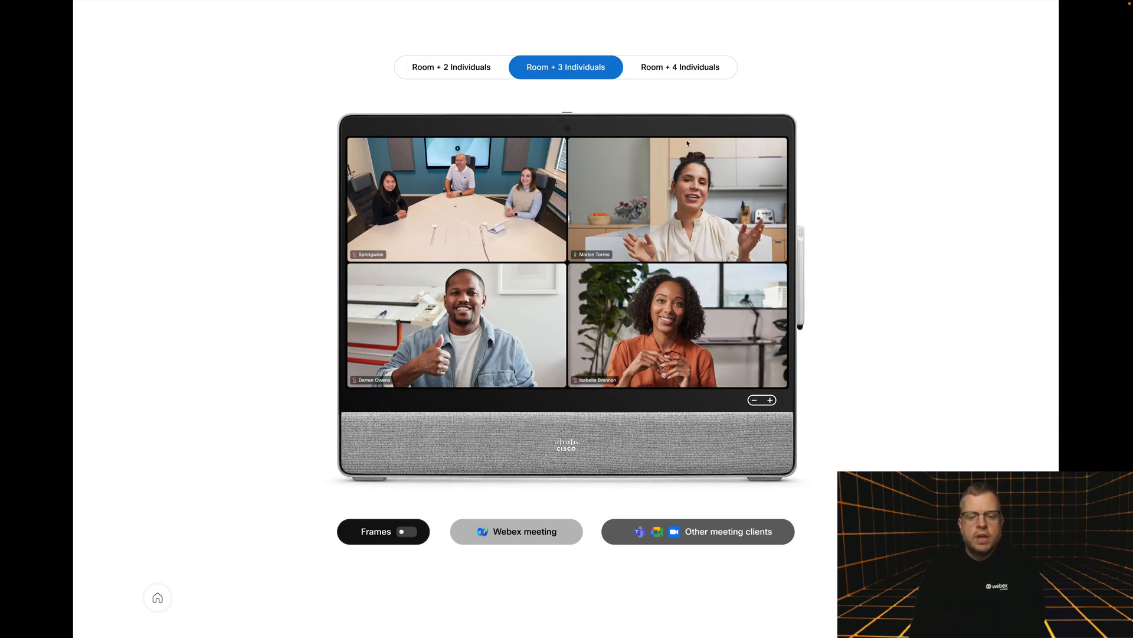
mouse_move(534, 298)
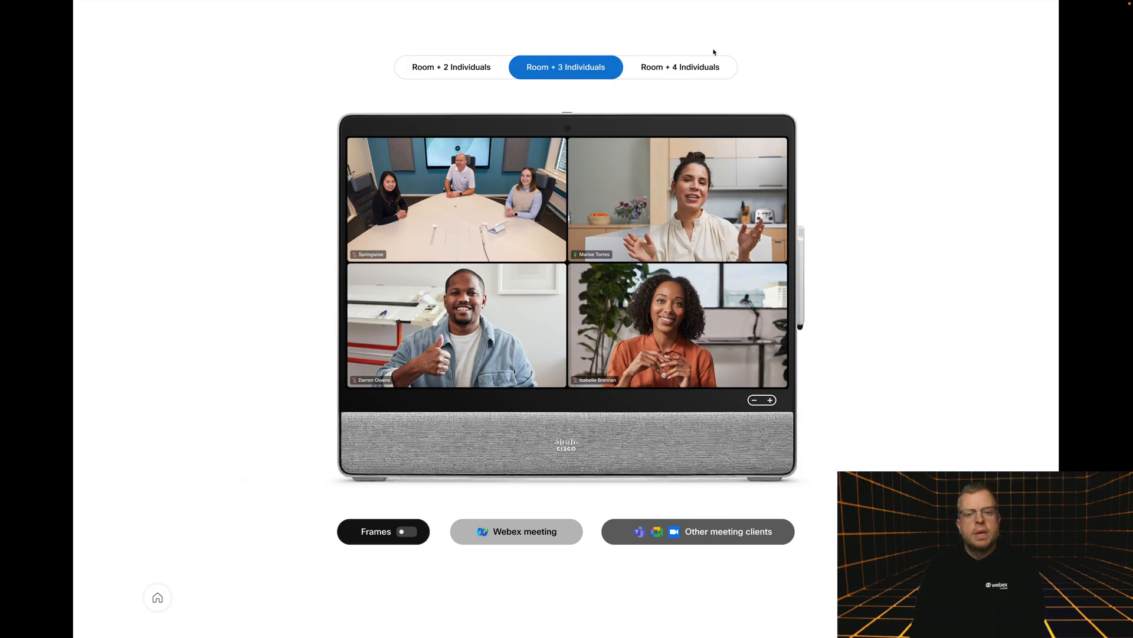
click(680, 66)
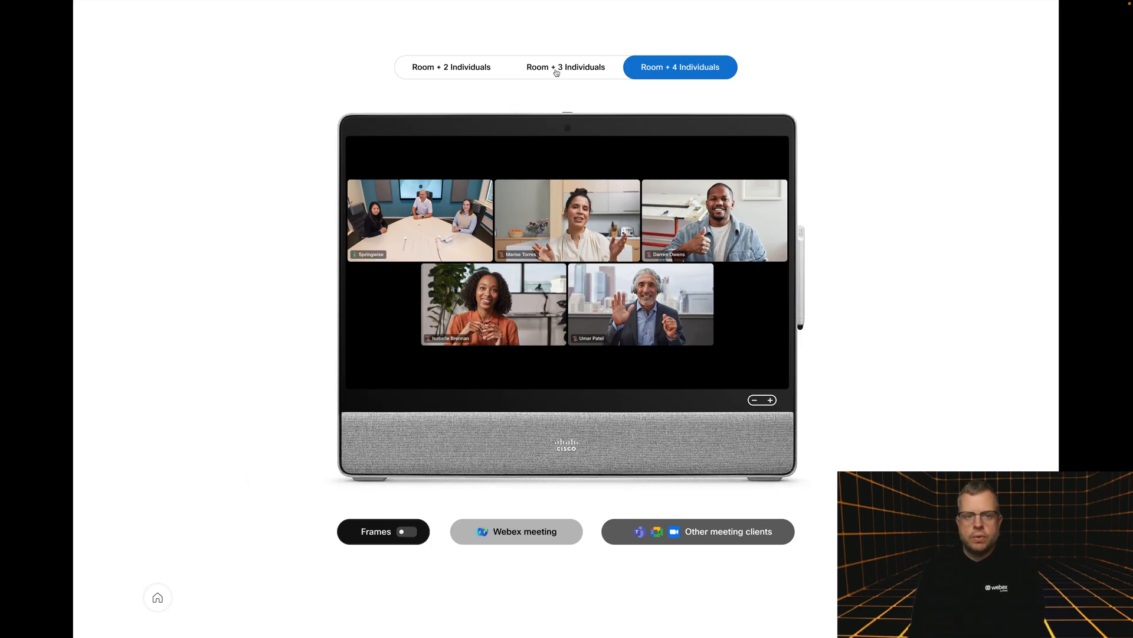
click(451, 66)
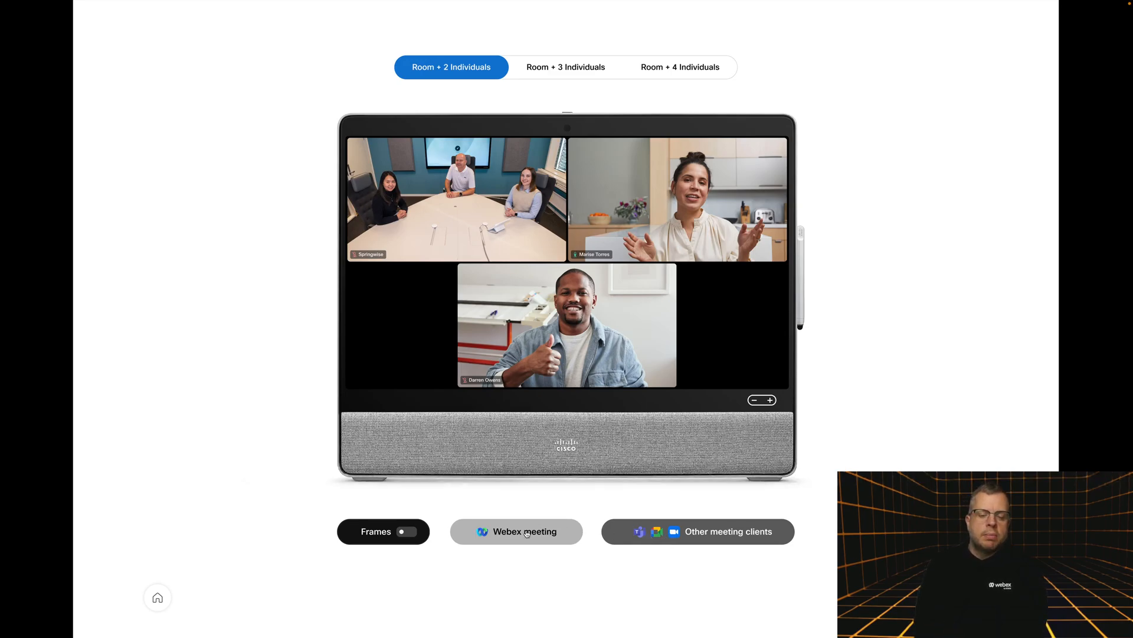
Switch Room + 2 Individuals to Webex meeting and toggle People Focus on, then back off
click(516, 531)
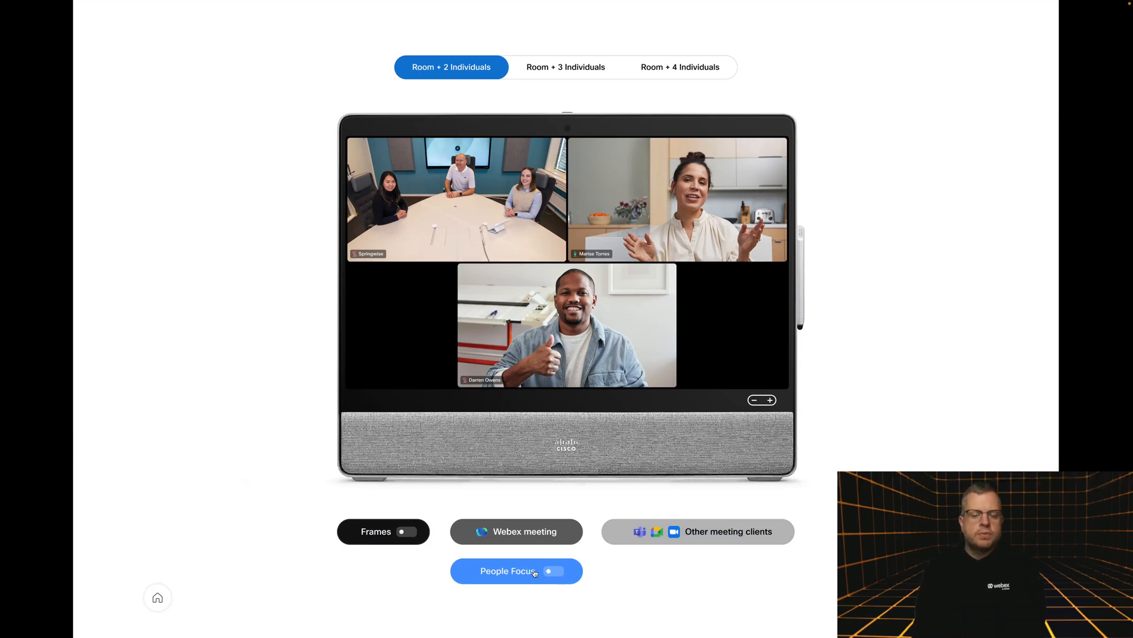
click(556, 570)
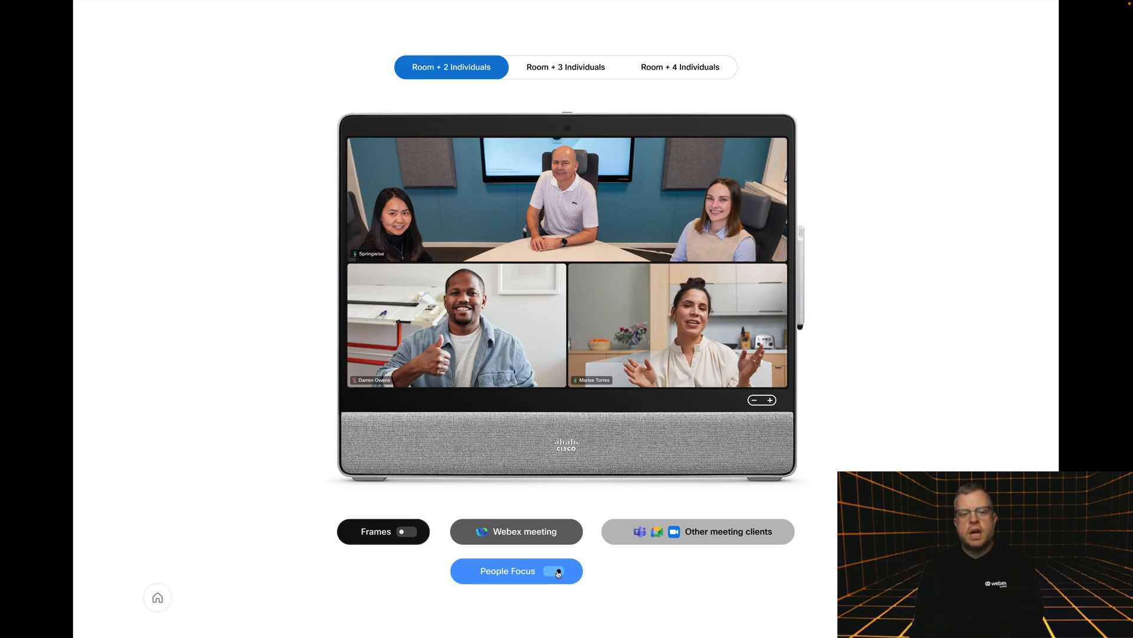
click(556, 570)
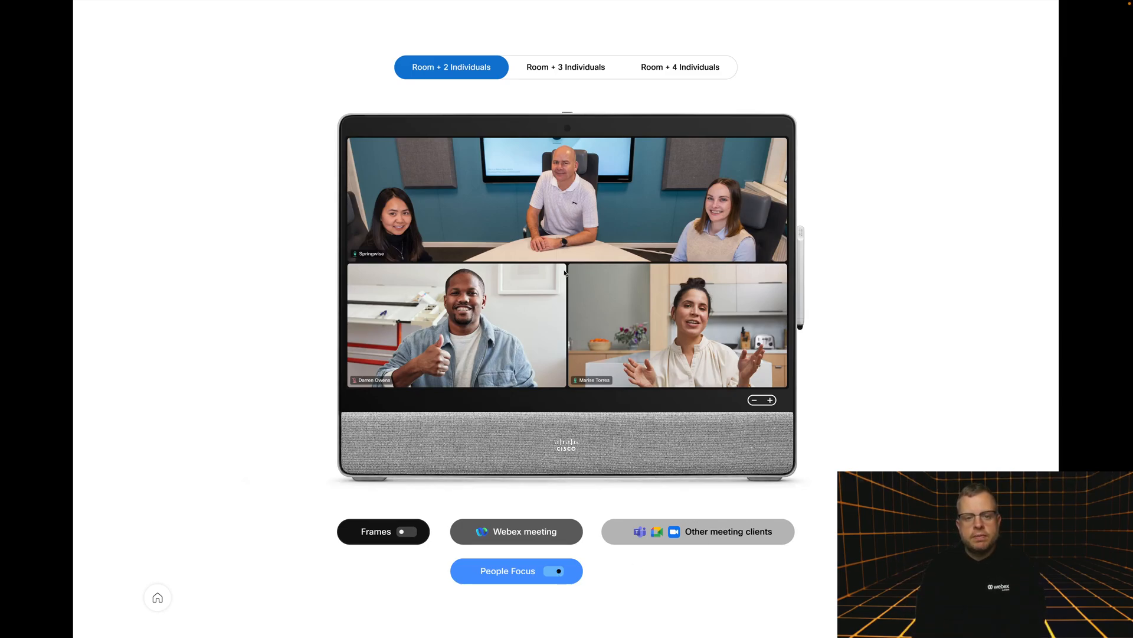
mouse_move(525, 607)
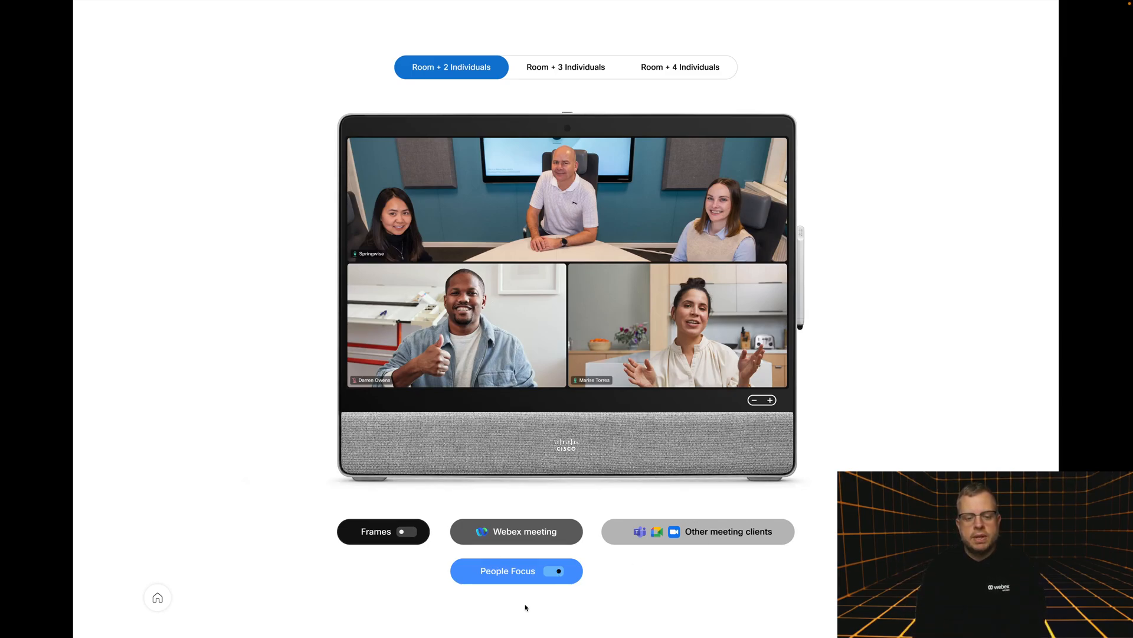
click(553, 571)
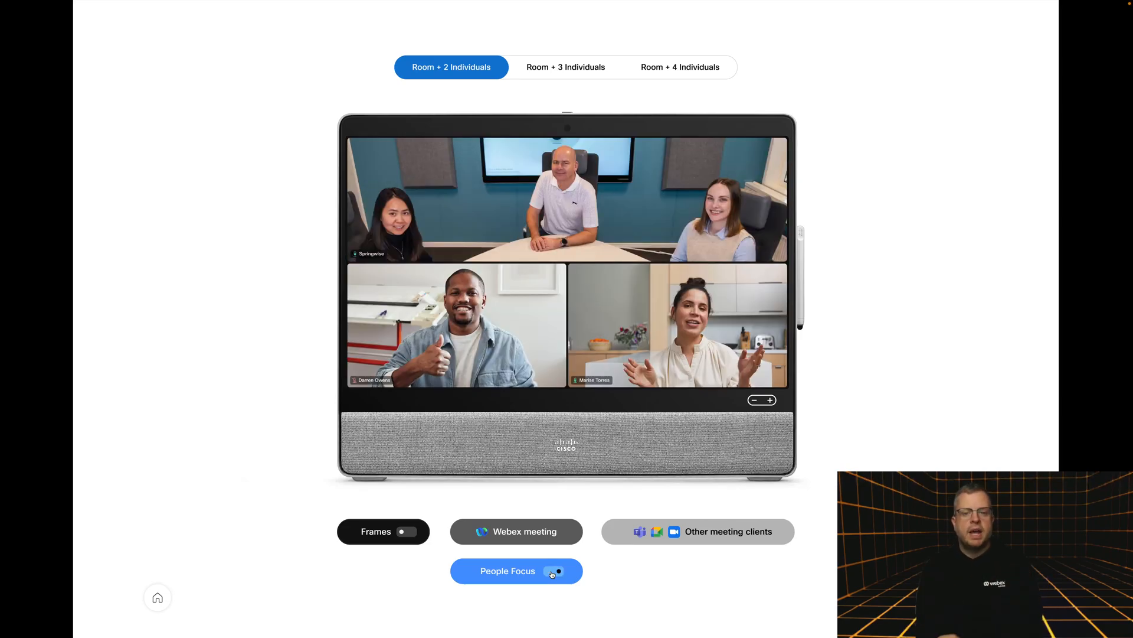
click(552, 571)
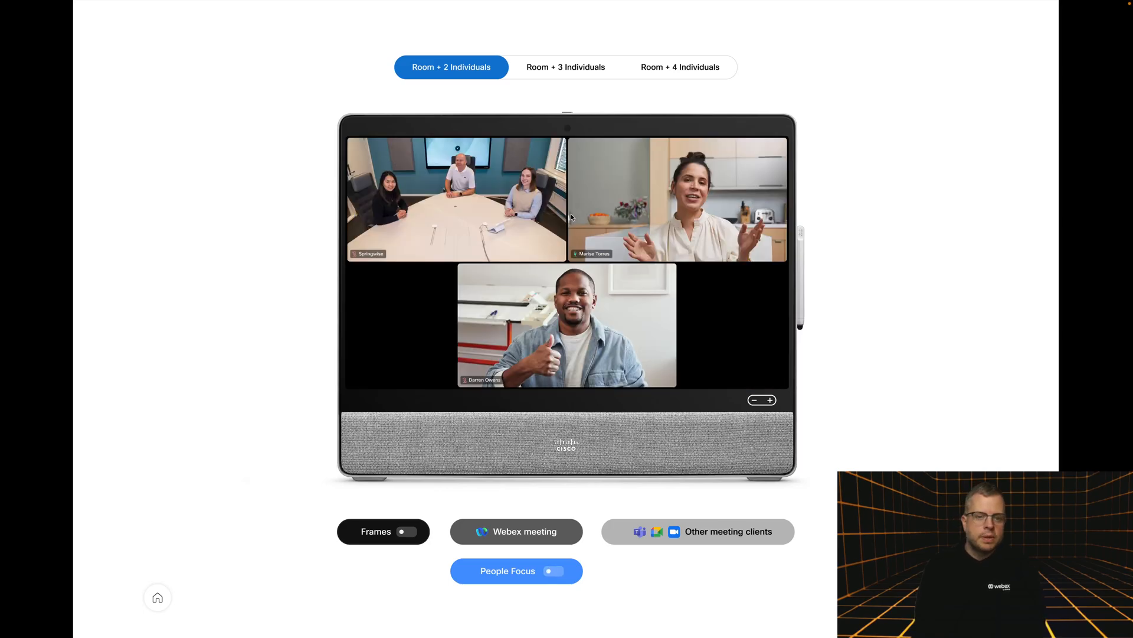
Show Room + 3 Individuals in Webex and compare People Focus on and off twice
click(566, 66)
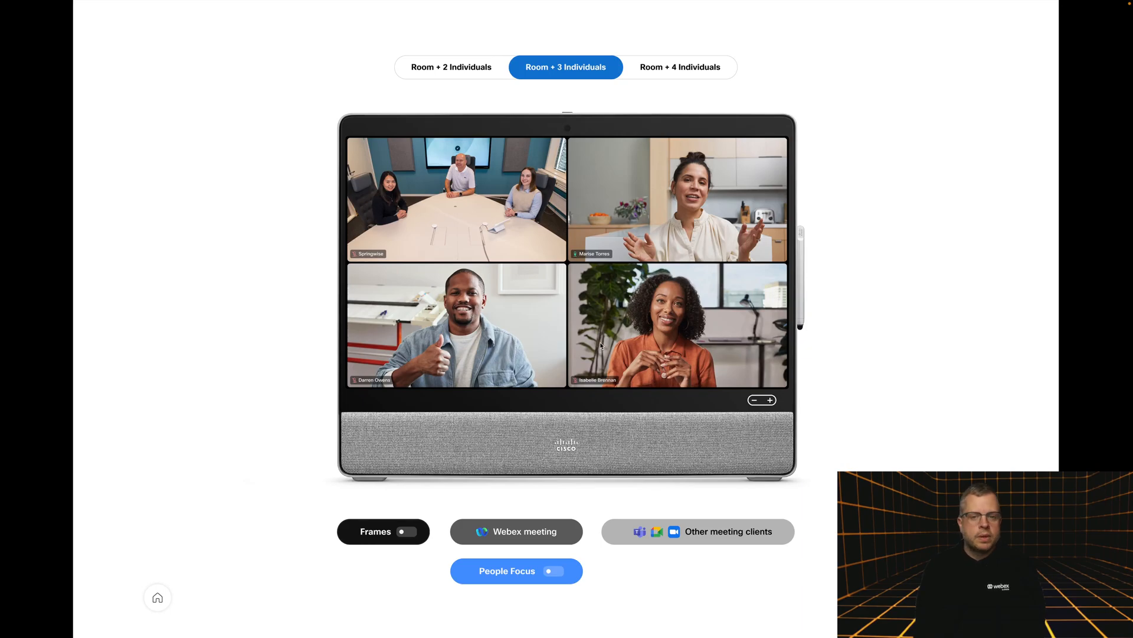
mouse_move(579, 273)
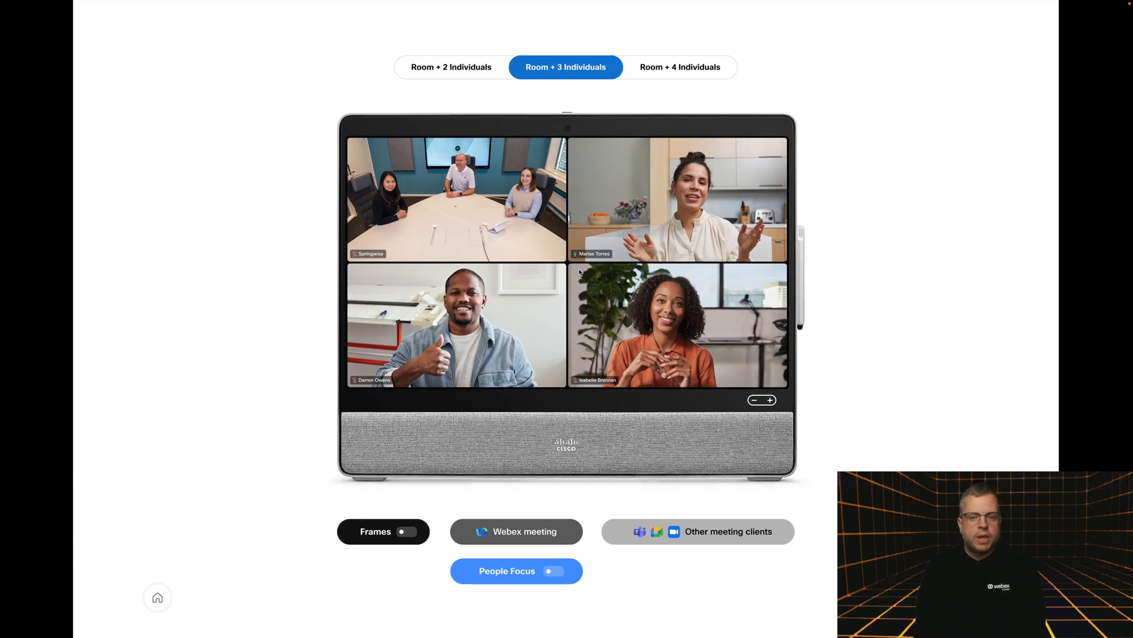
mouse_move(495, 209)
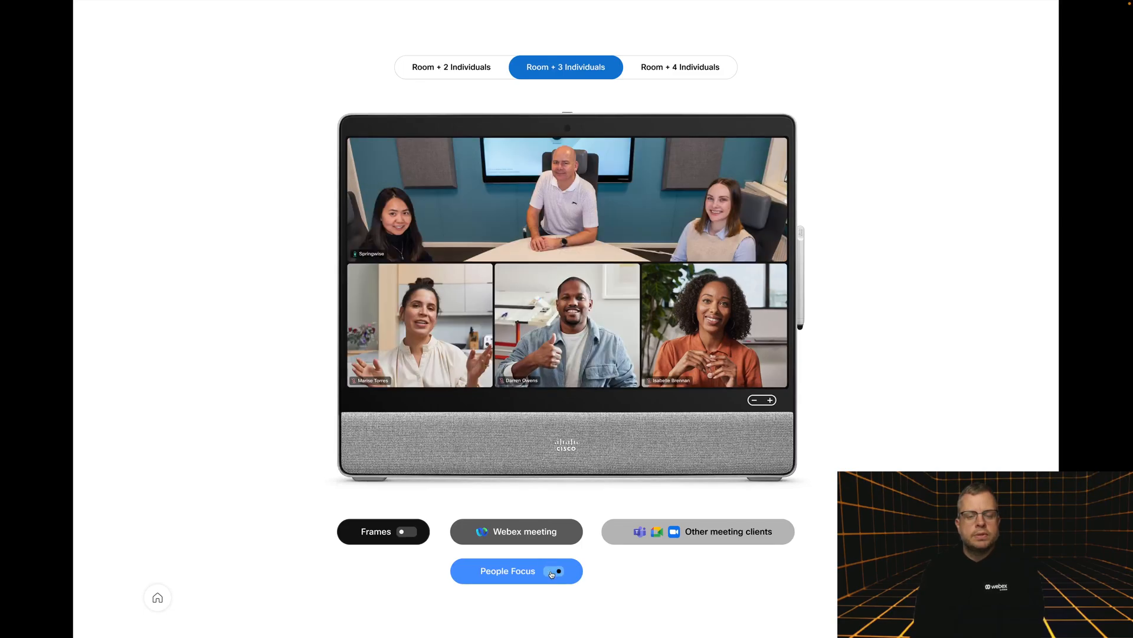
click(557, 570)
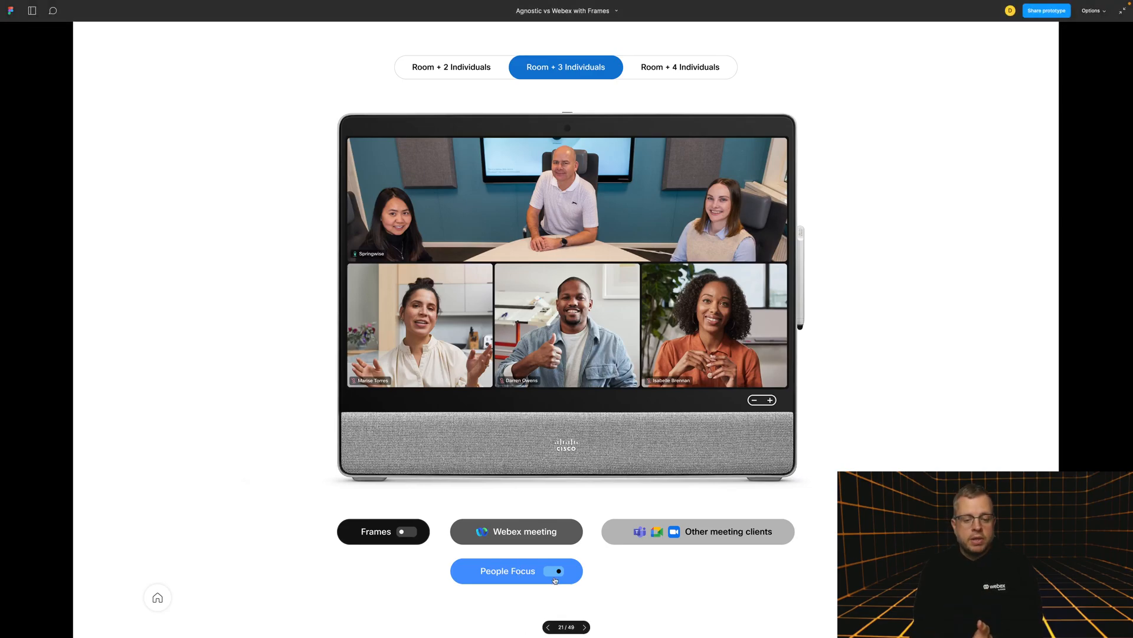
click(555, 571)
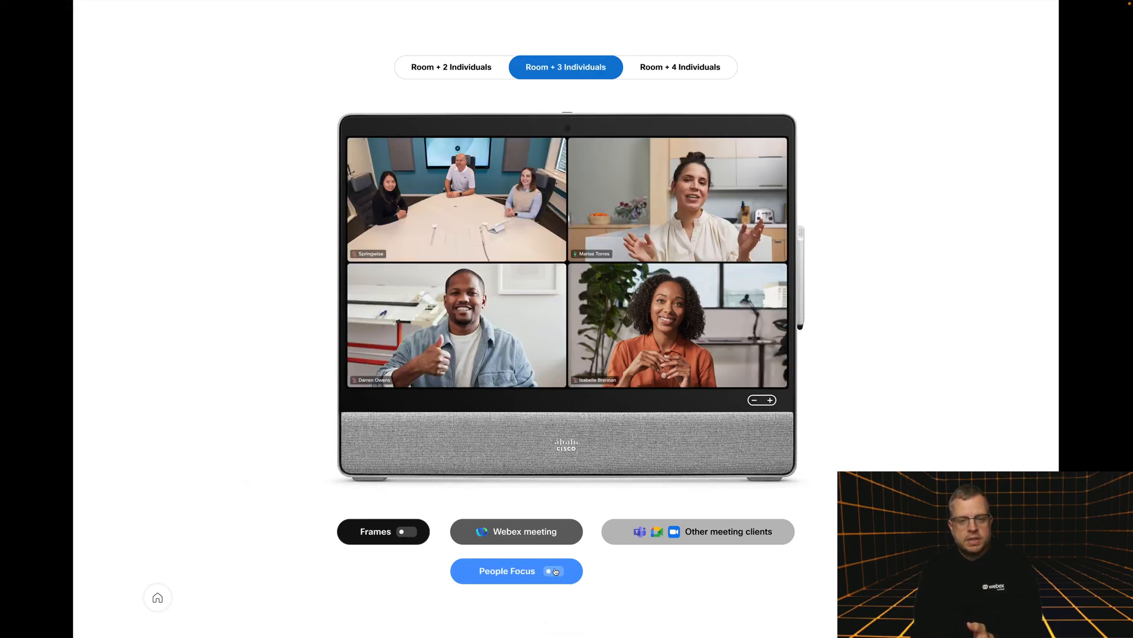
click(554, 570)
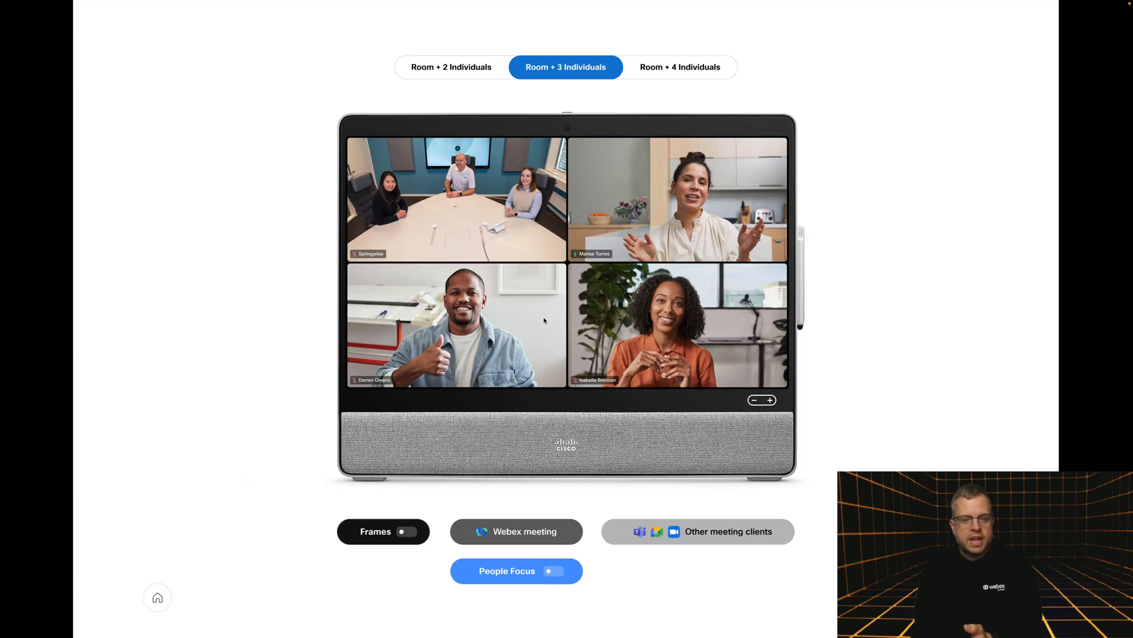
mouse_move(429, 333)
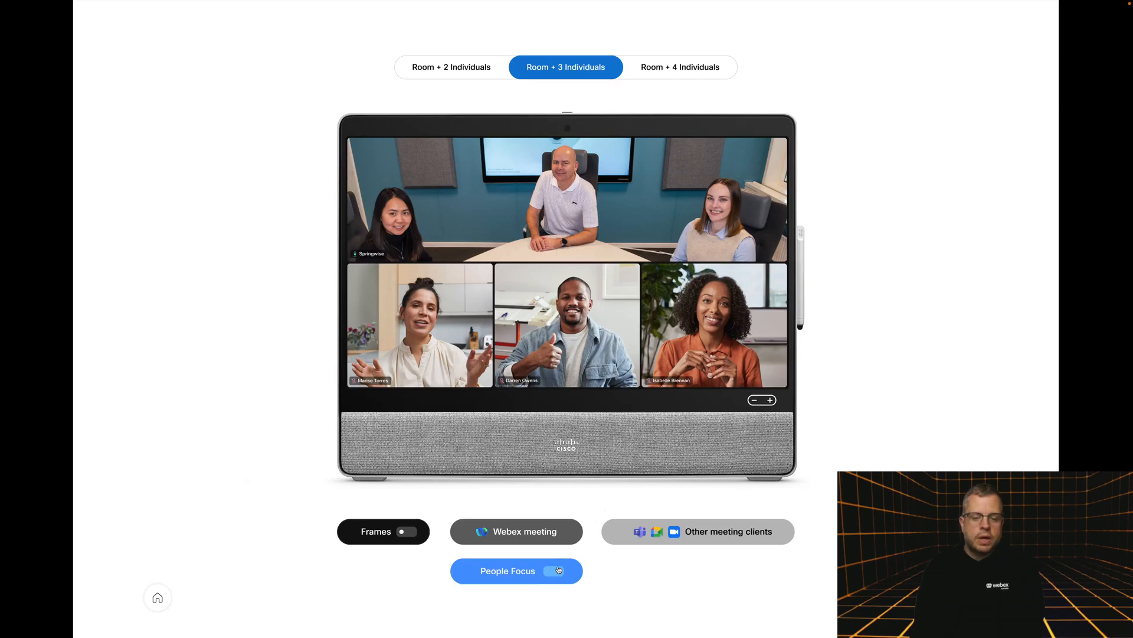
click(553, 570)
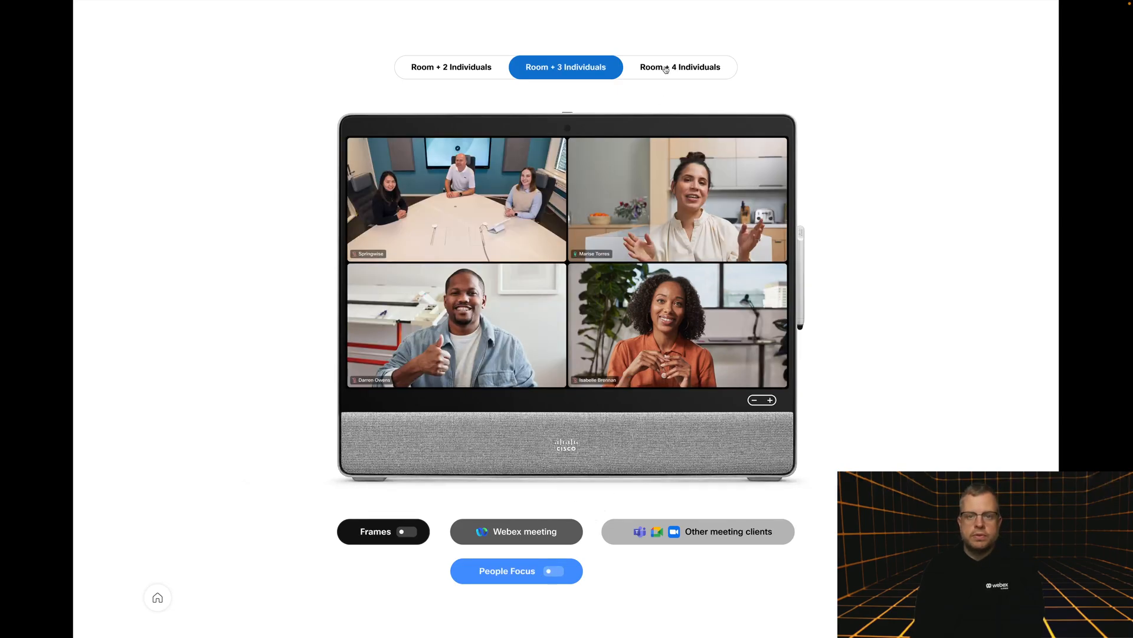
Show Room + 4 Individuals with People Focus on and off, then return to Room + 2
click(680, 66)
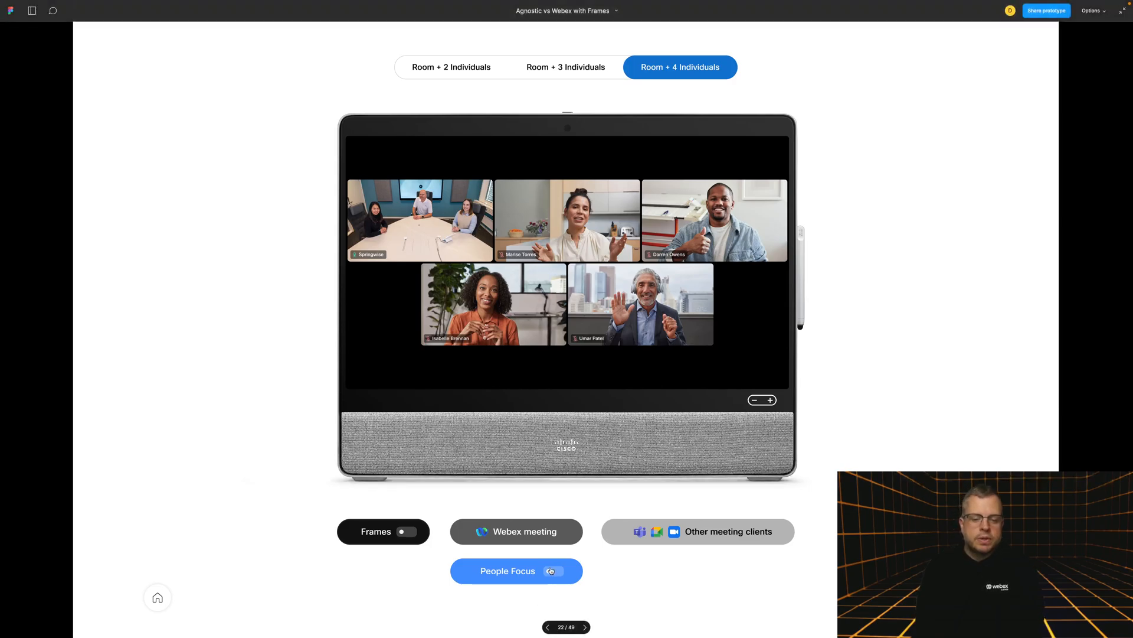
click(554, 570)
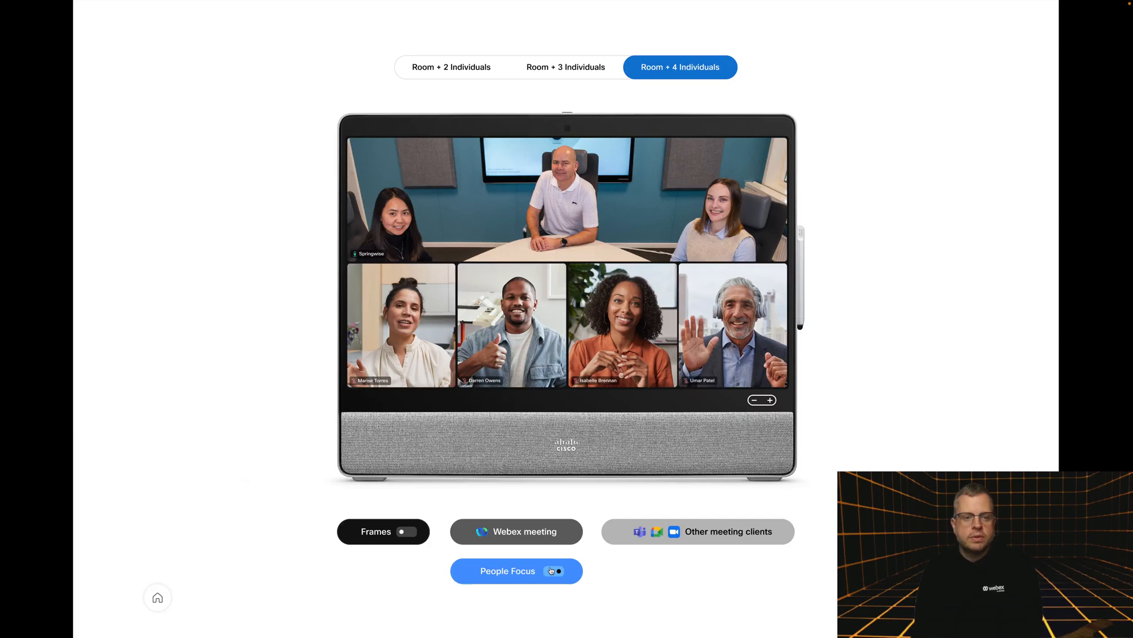
click(555, 570)
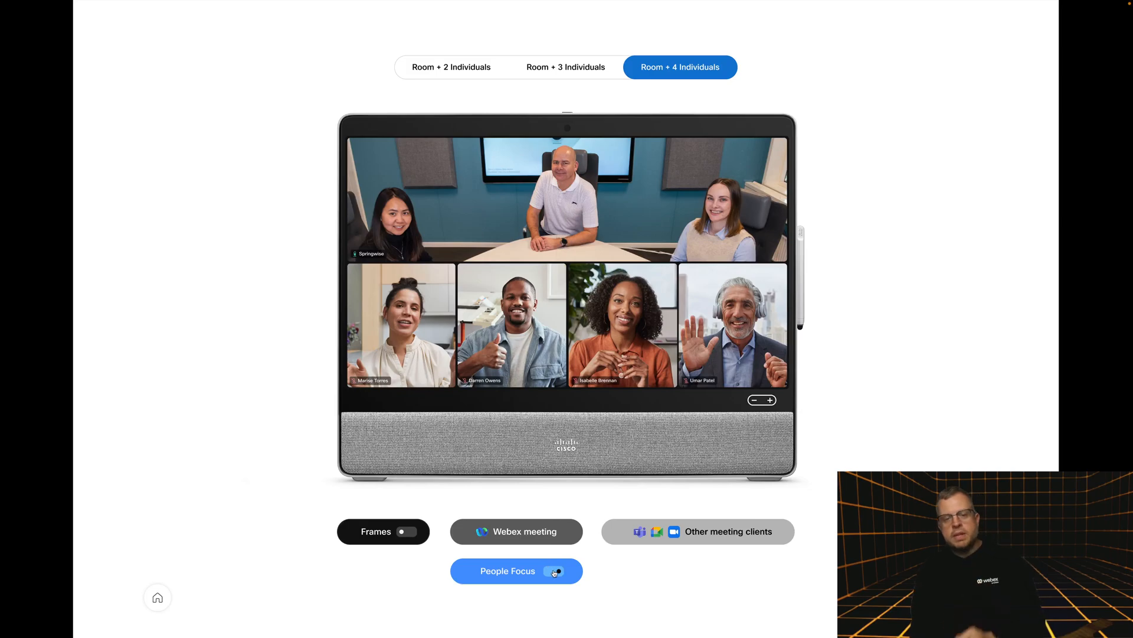
click(553, 570)
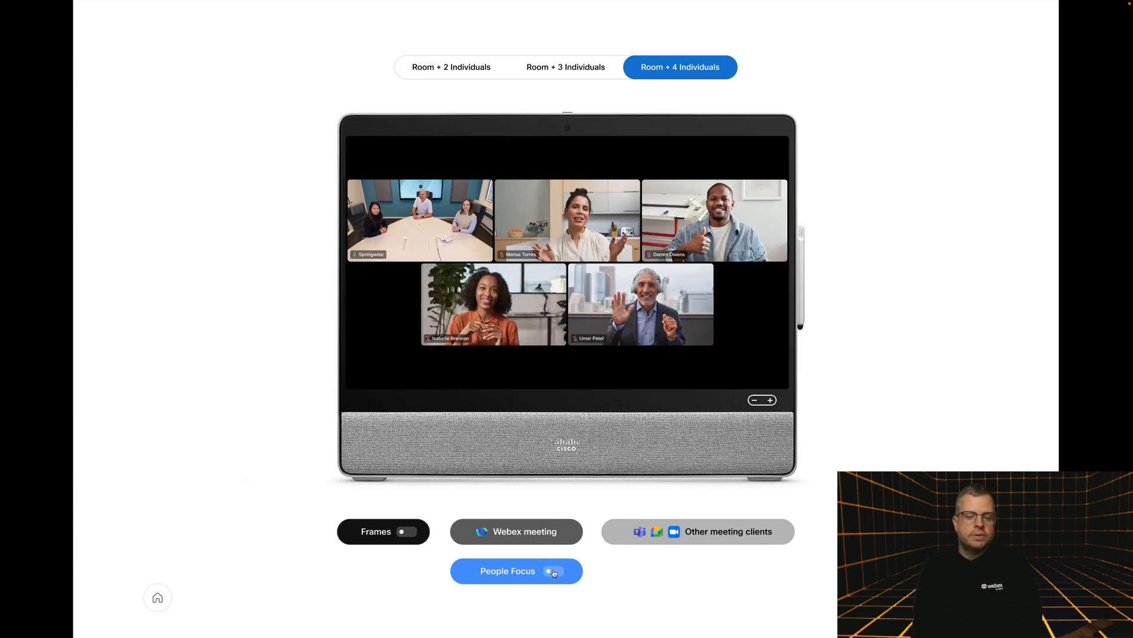
click(552, 570)
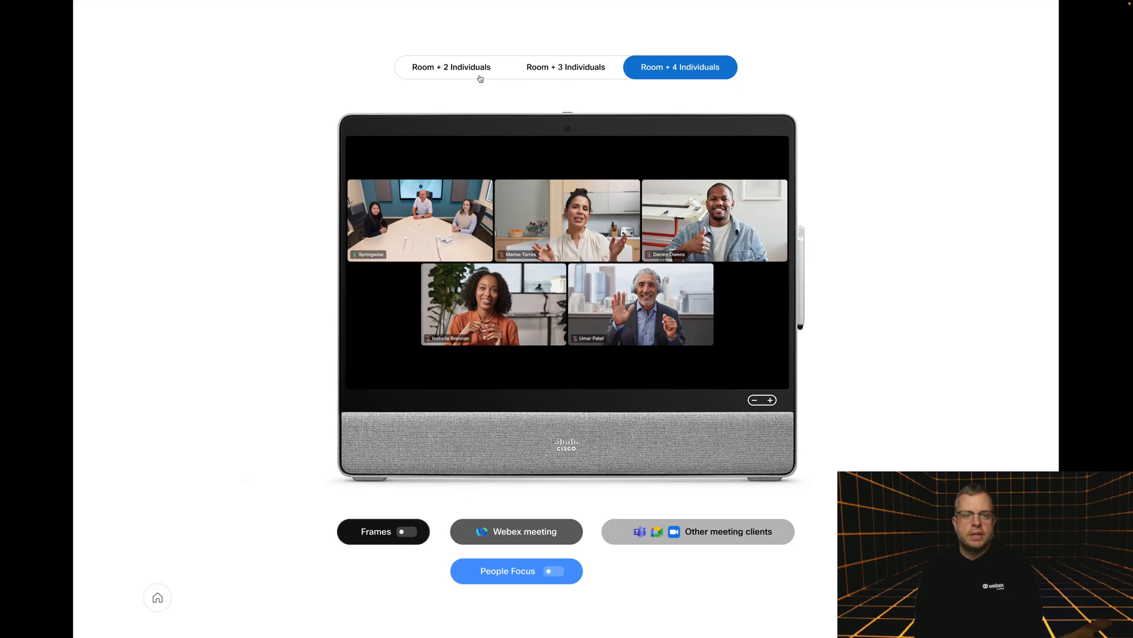
click(451, 67)
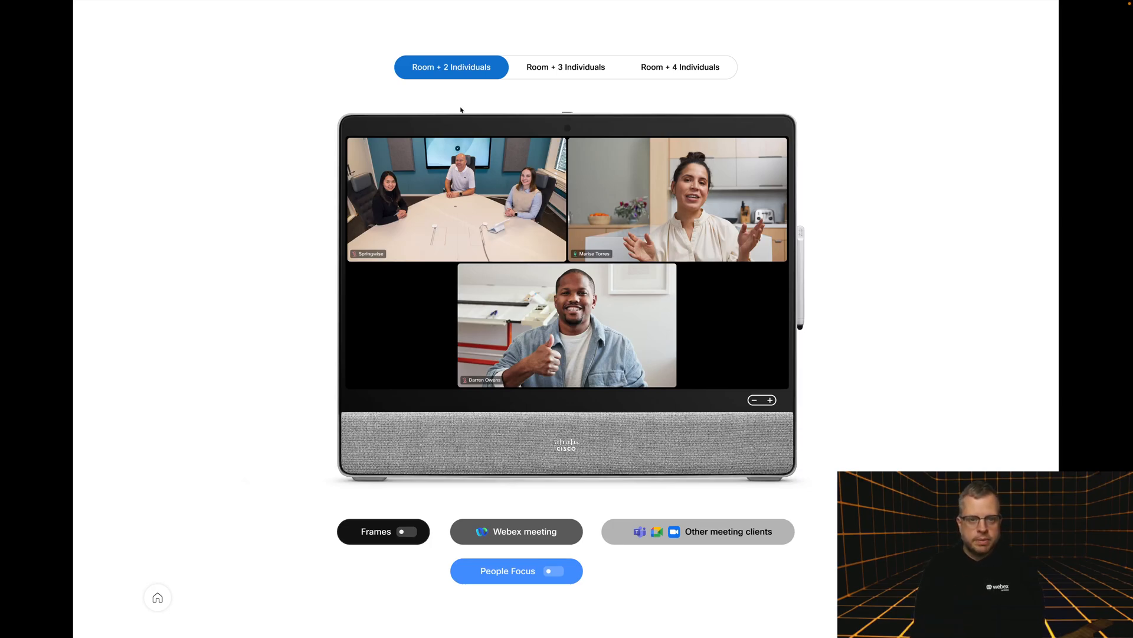
mouse_move(400, 450)
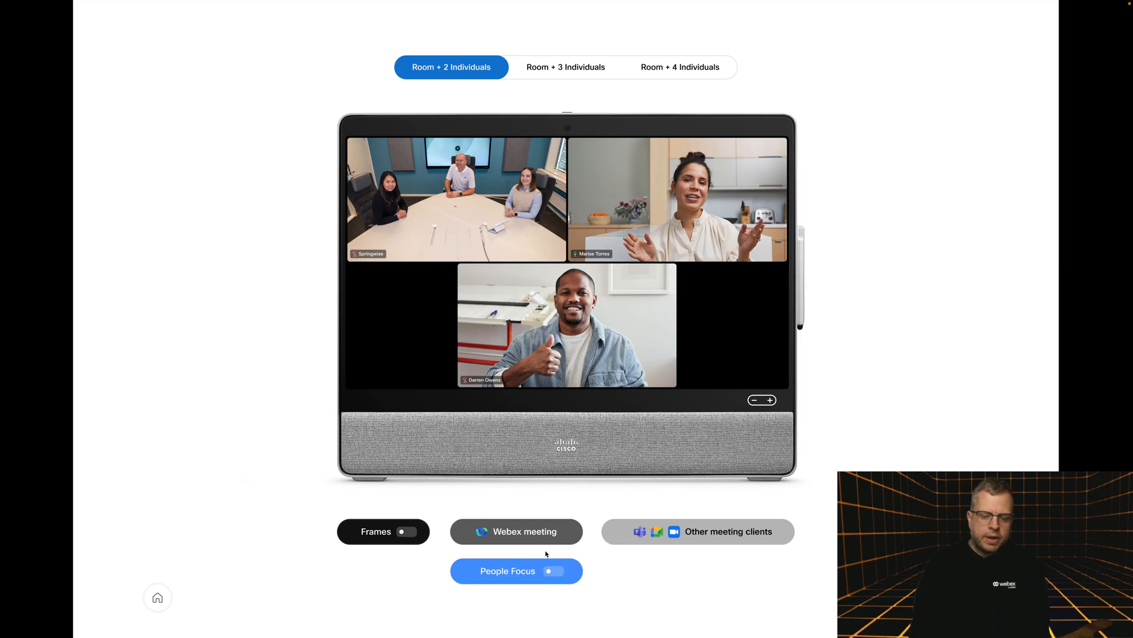
mouse_move(609, 536)
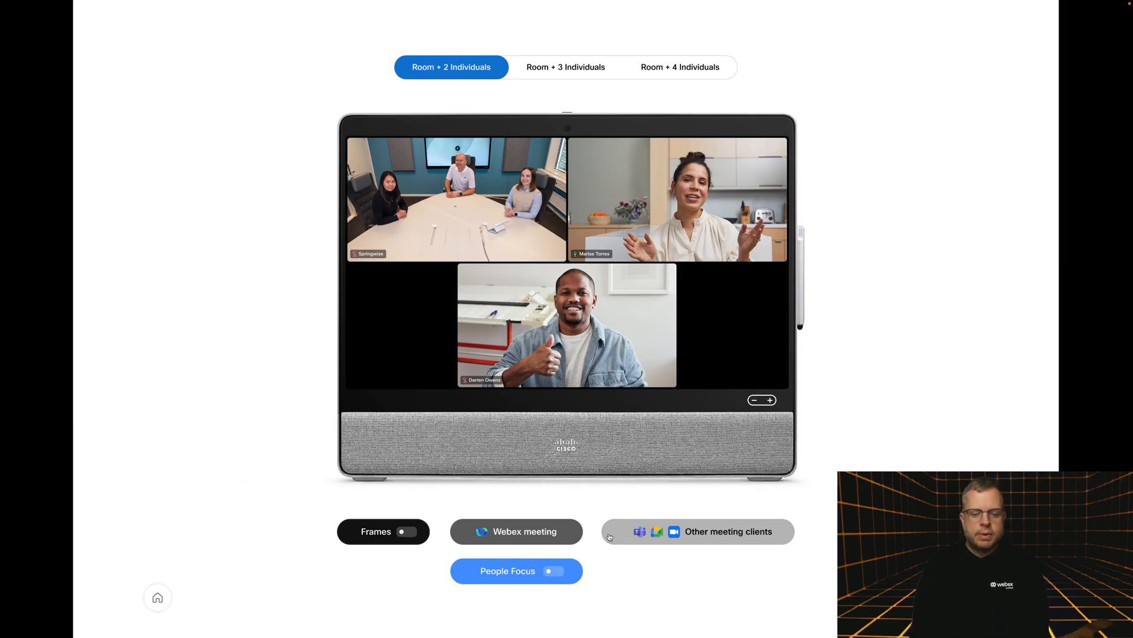
Switch the call to other meeting clients and turn Frames on for the room feed
click(696, 531)
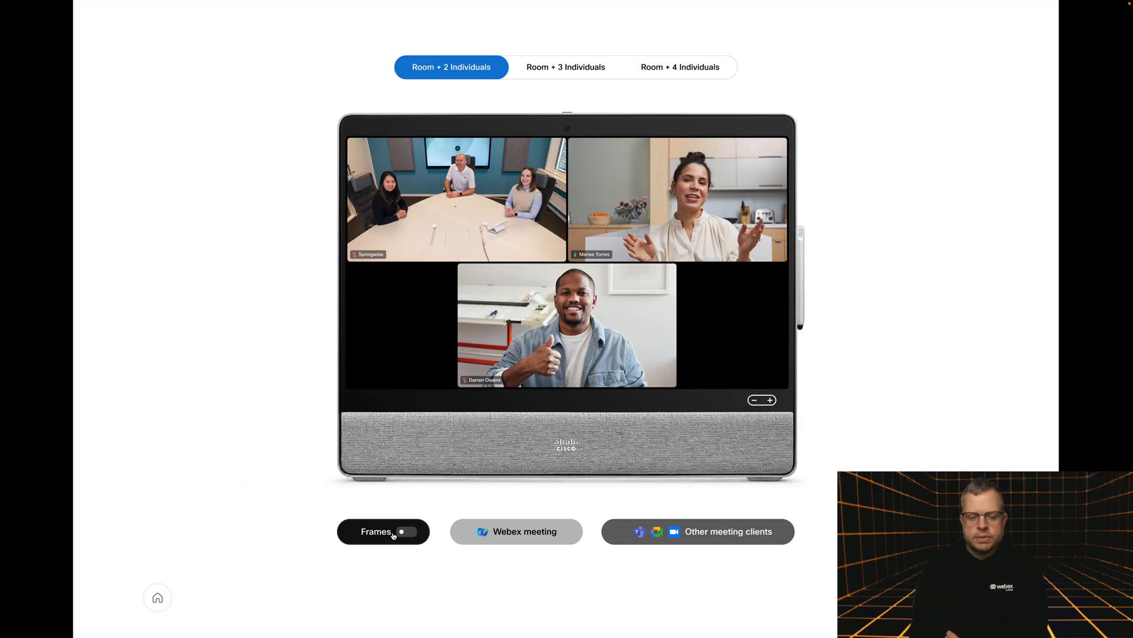
click(409, 532)
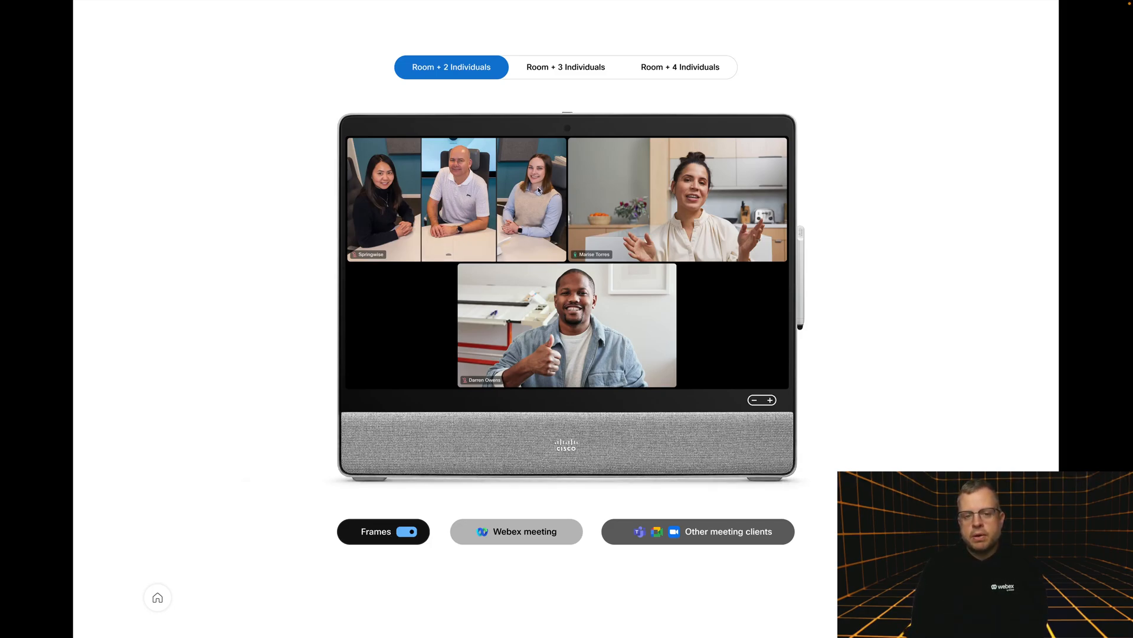
mouse_move(731, 198)
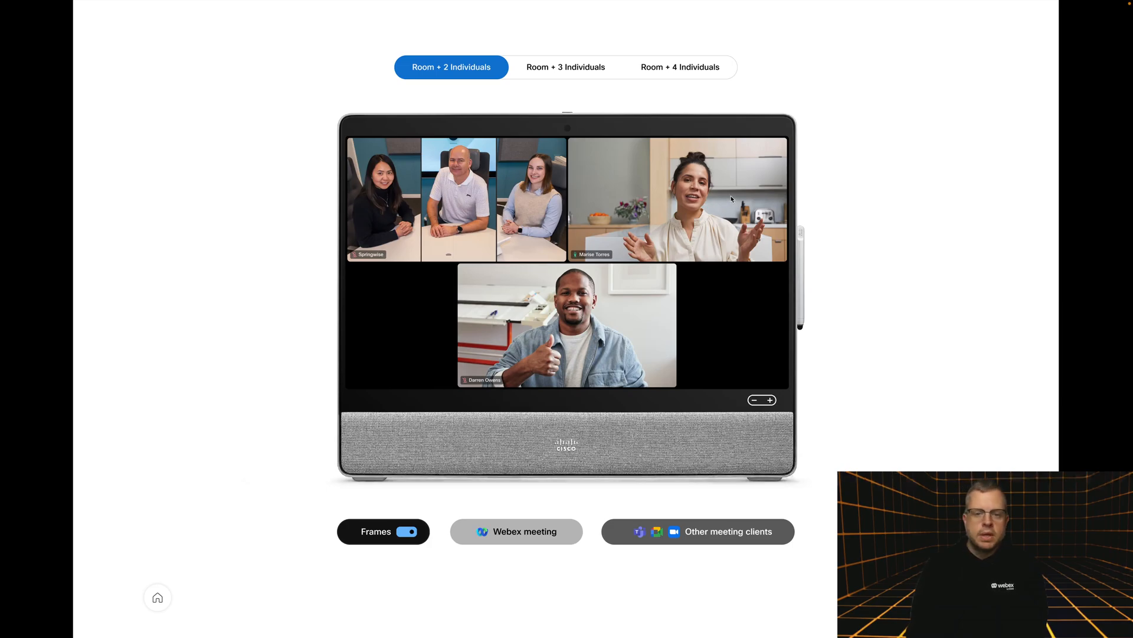
mouse_move(507, 180)
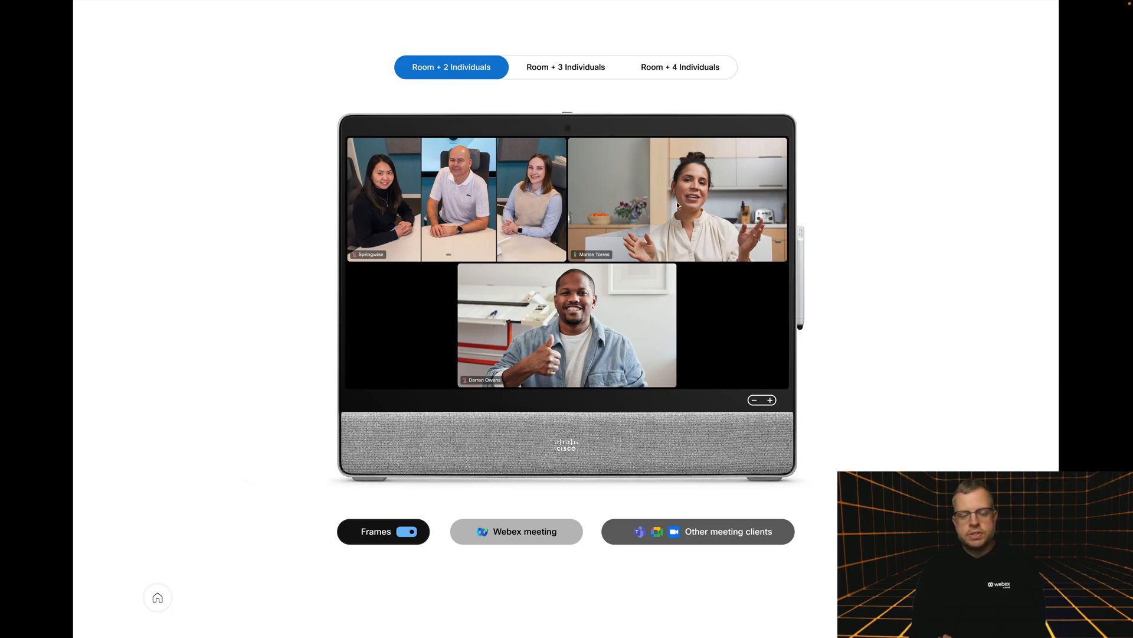
mouse_move(539, 98)
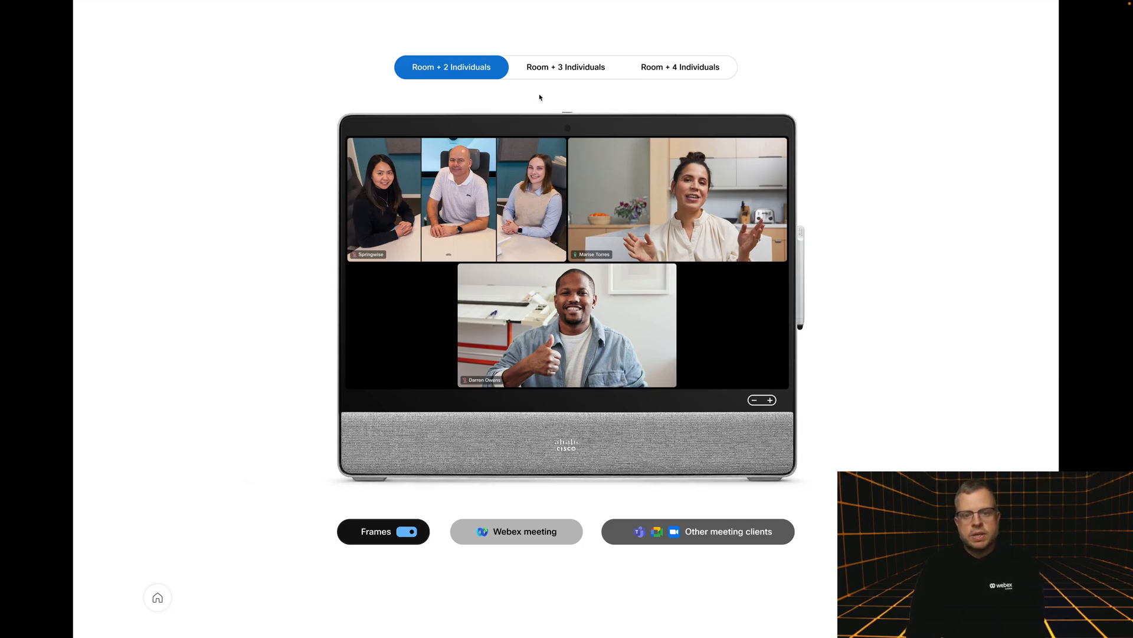
With Frames on, show Room + 3 and Room + 4, compare Frames off and on, then return to Room + 2
click(566, 66)
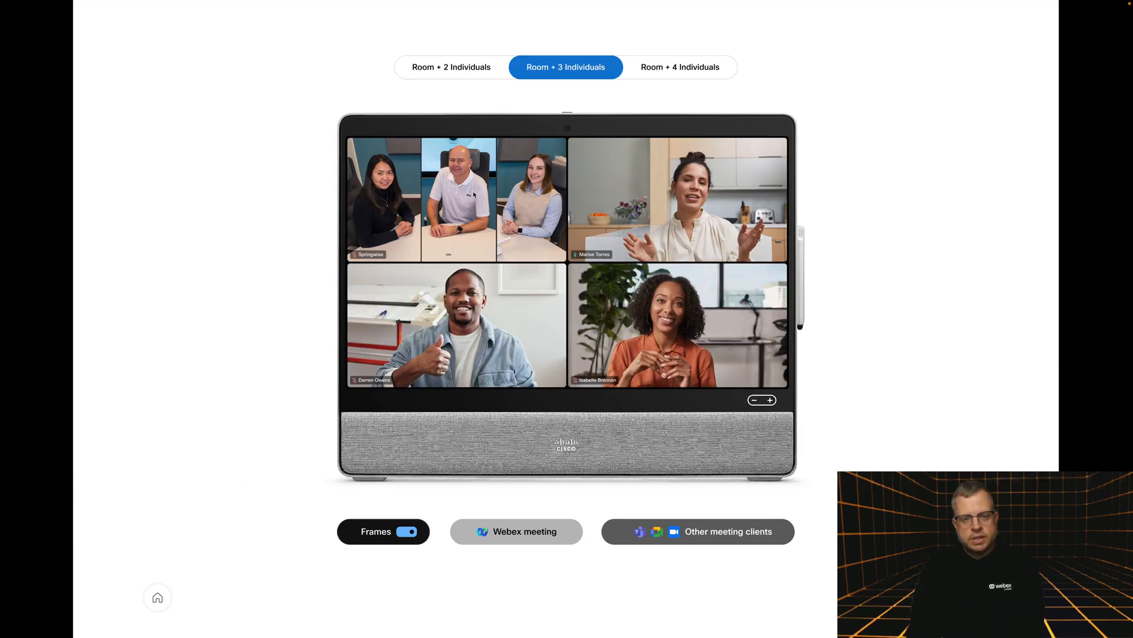
mouse_move(678, 91)
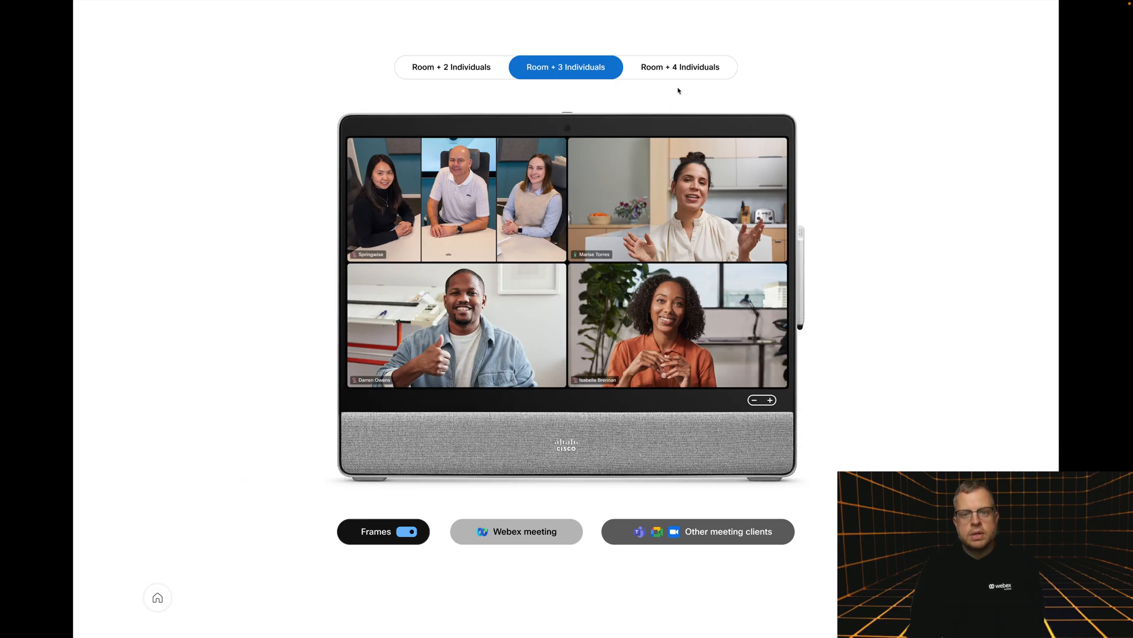
click(680, 67)
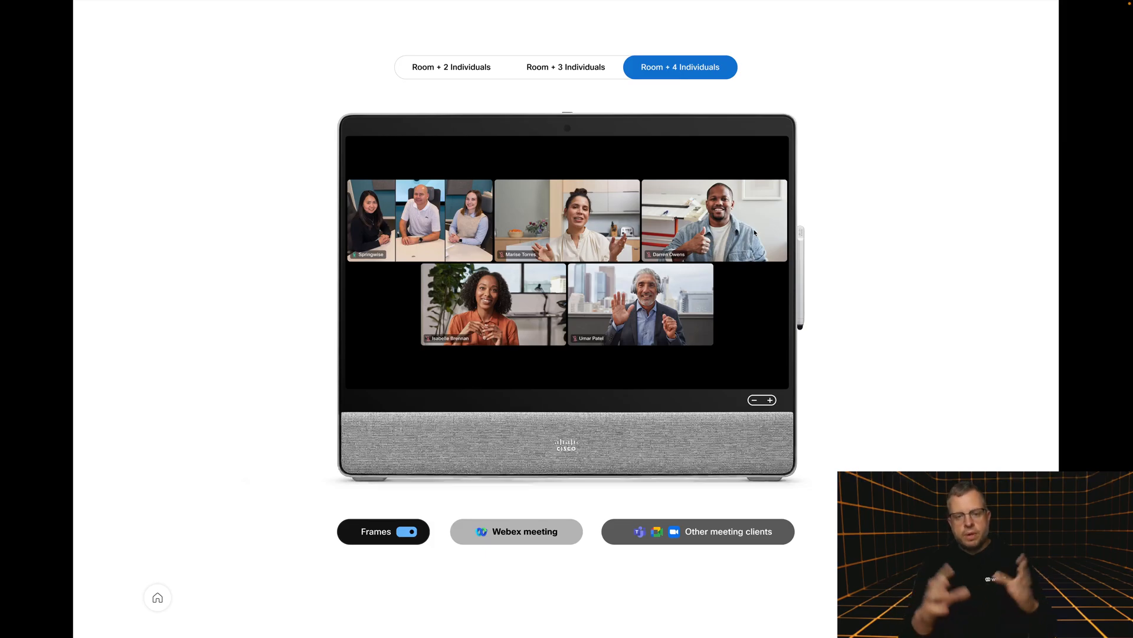
mouse_move(446, 460)
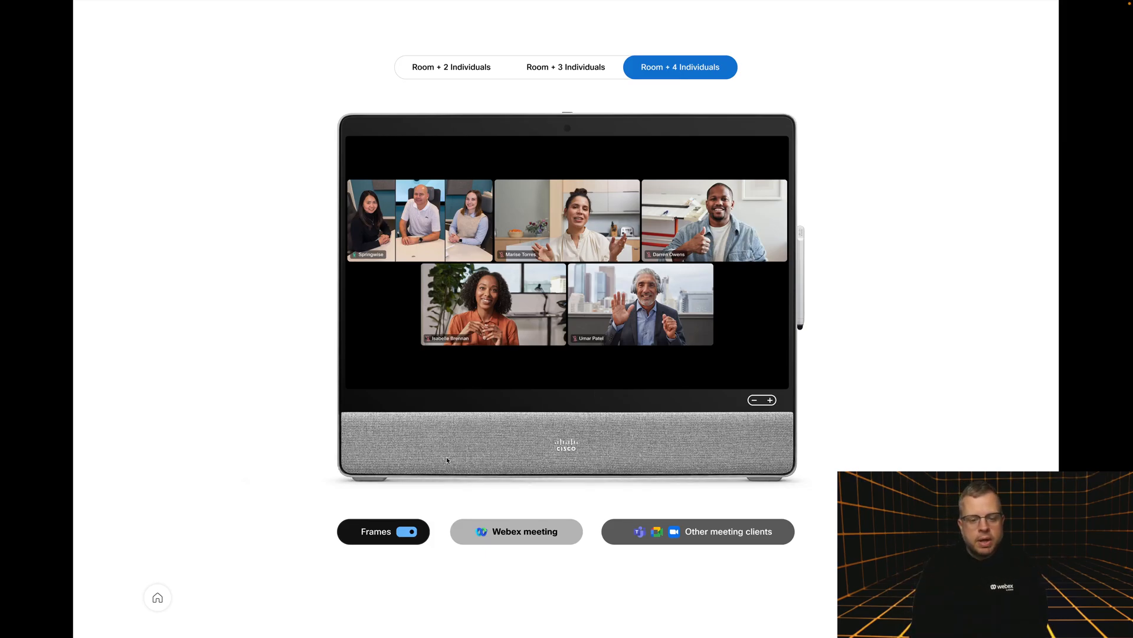
click(409, 531)
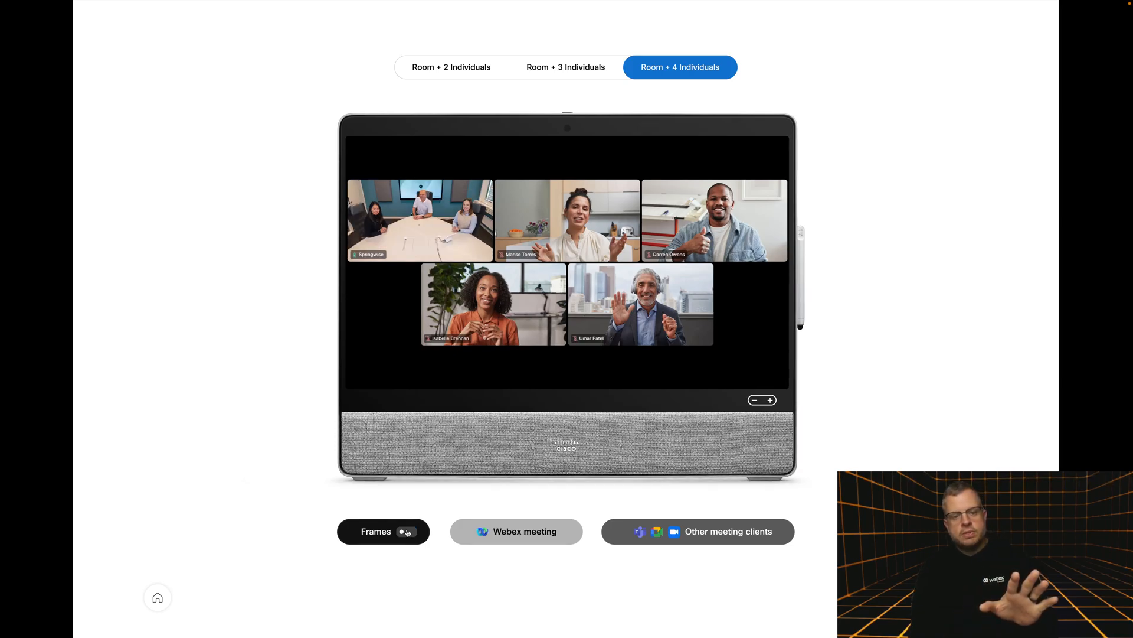
click(404, 530)
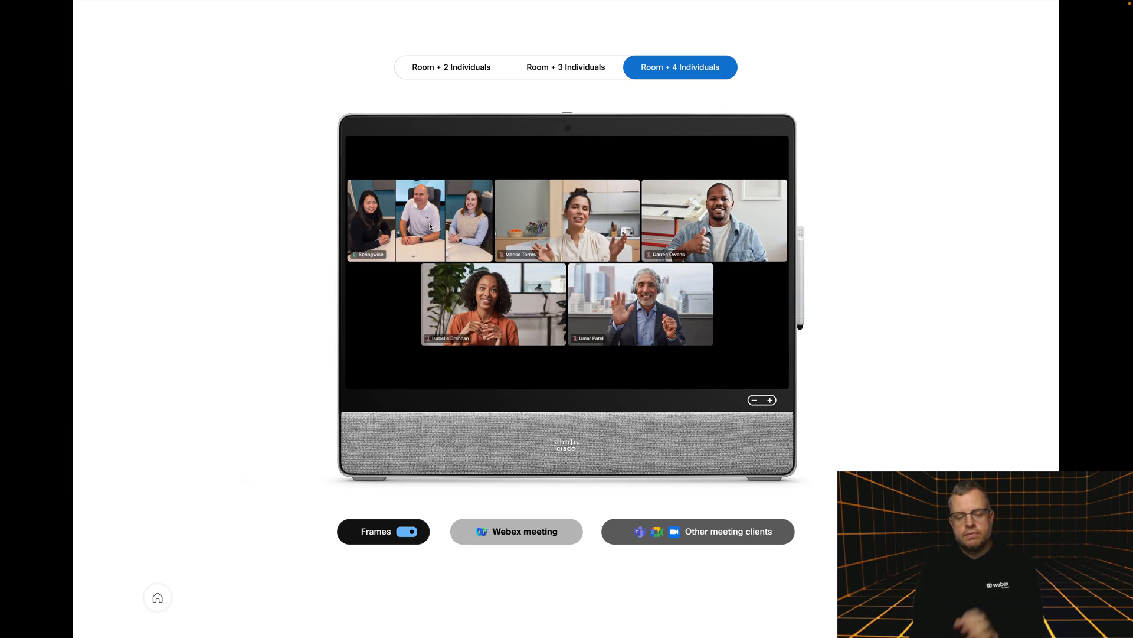
mouse_move(452, 214)
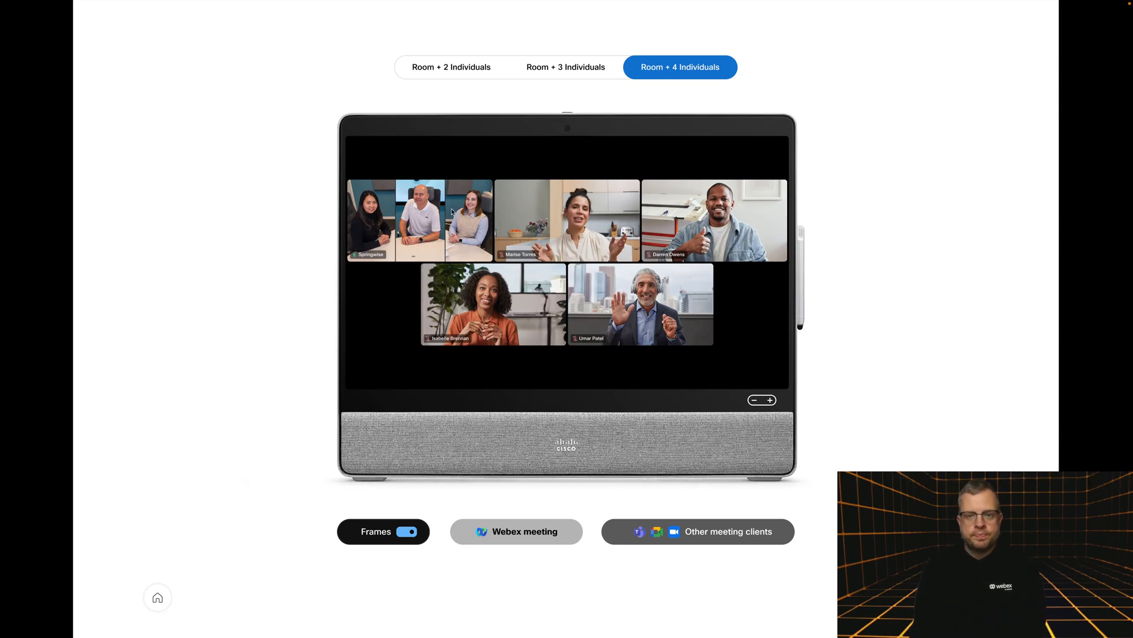
click(451, 66)
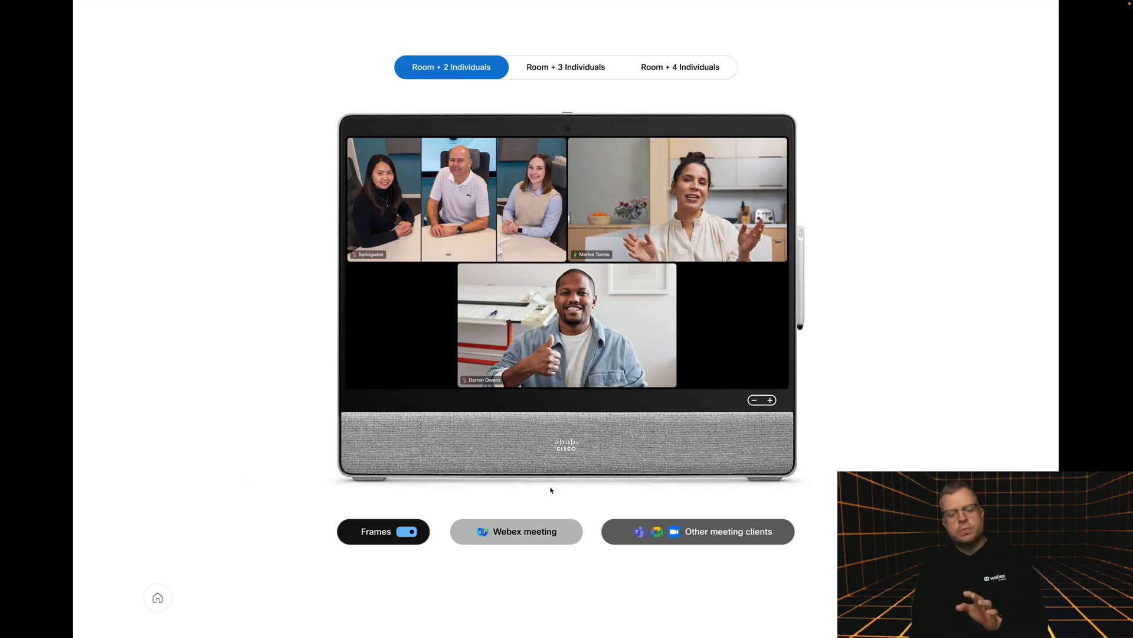
mouse_move(547, 514)
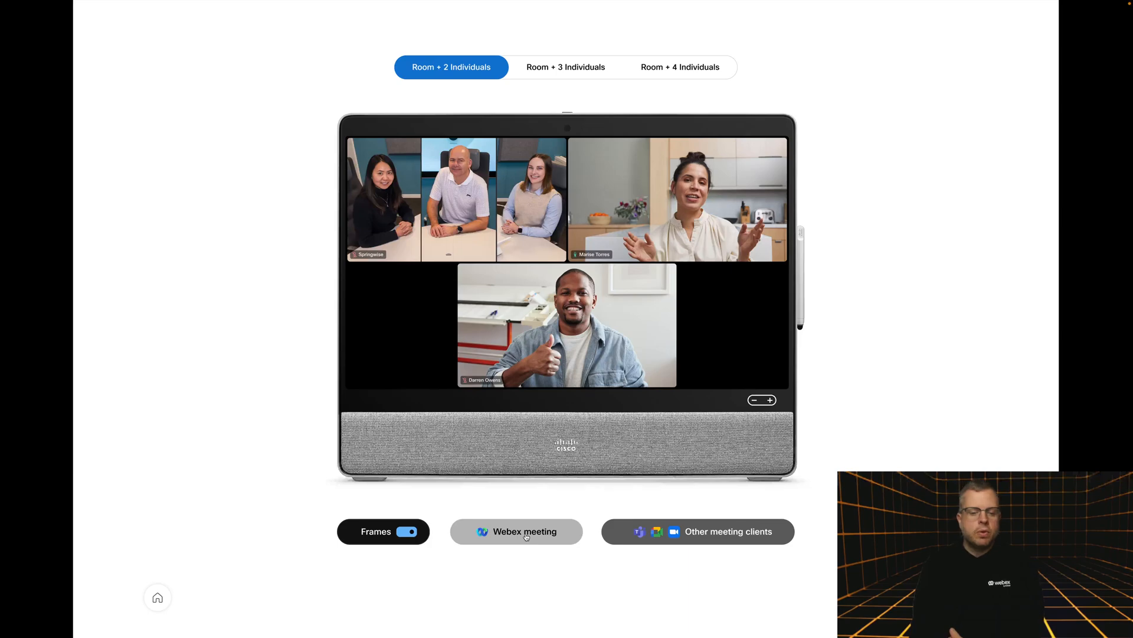
Switch to Webex meeting with People Focus on, first with Frames off, then with Frames on
click(516, 531)
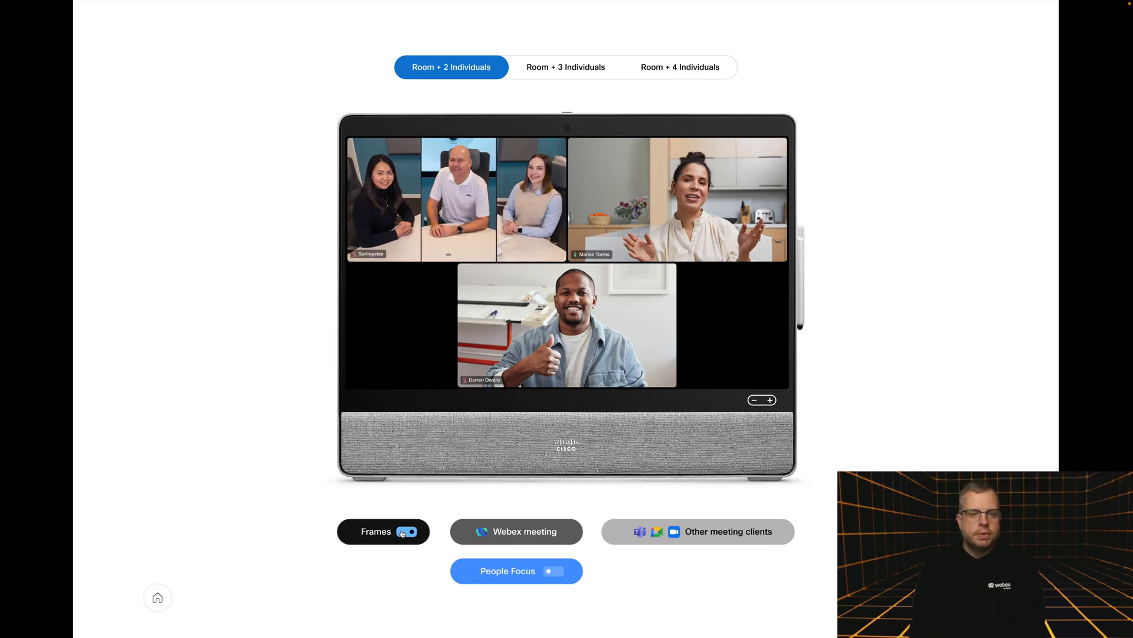
click(411, 531)
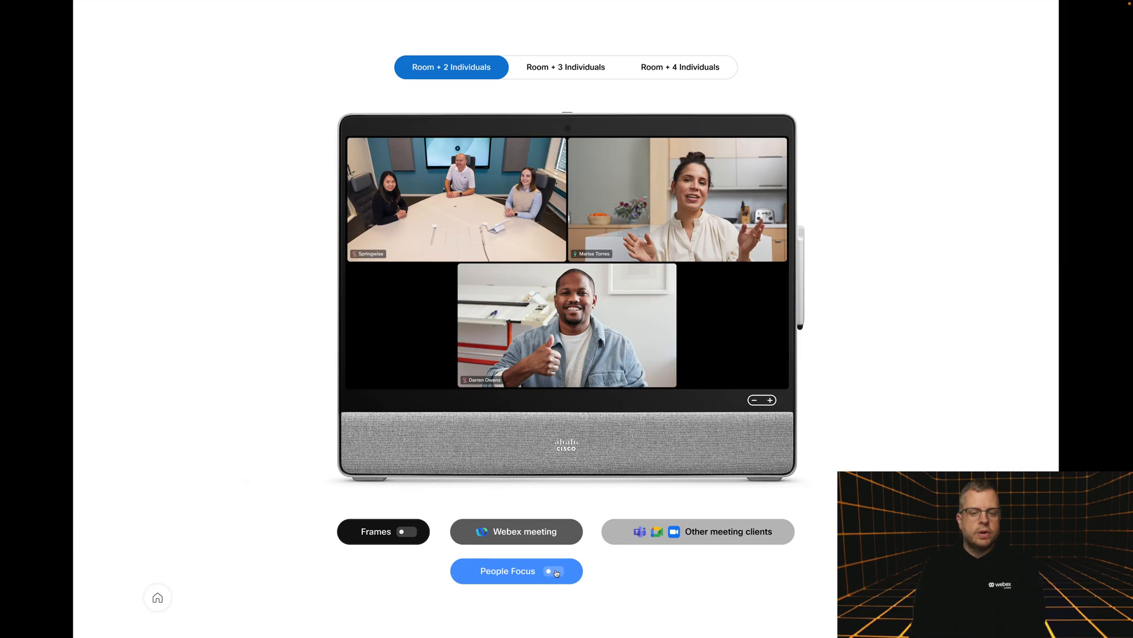
click(555, 570)
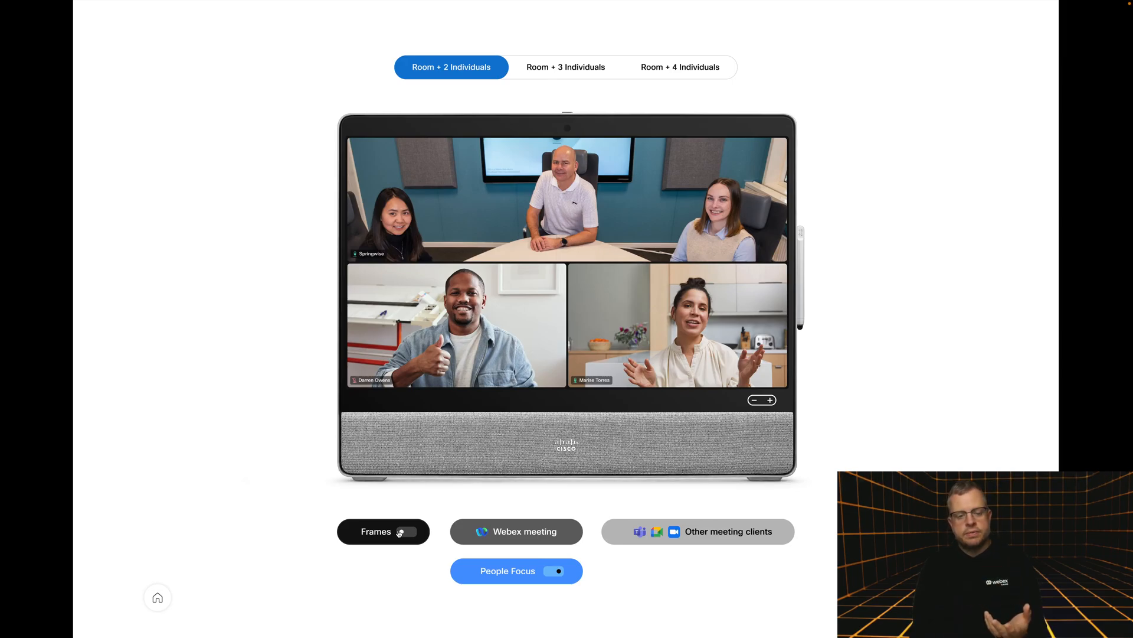
click(406, 531)
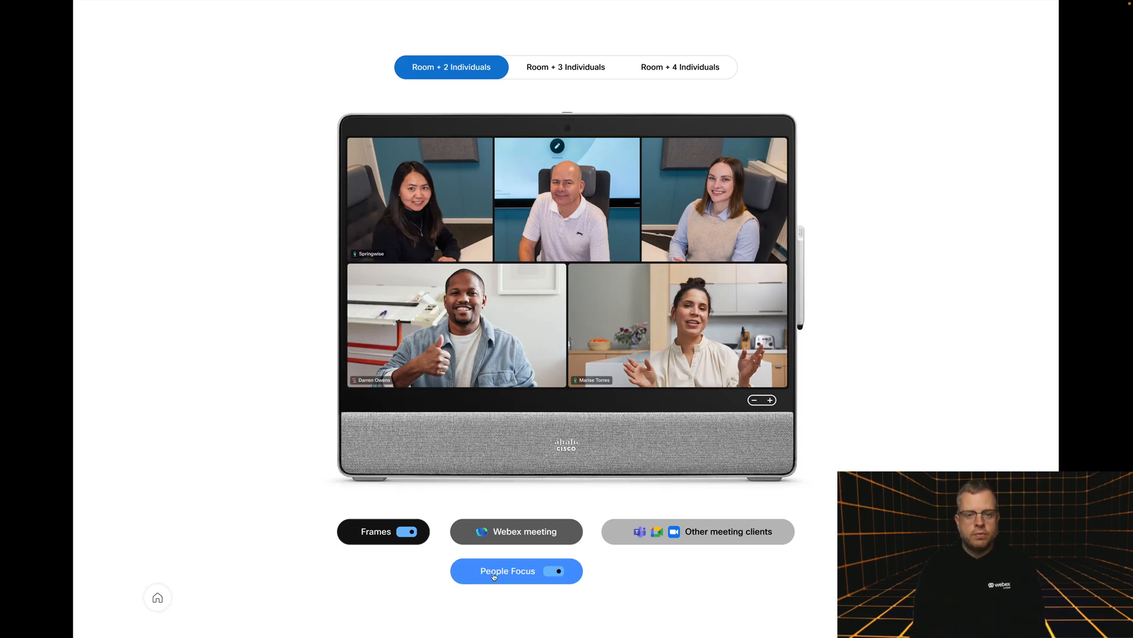
Compare People Focus off and on, then Frames off and on, ending with Frames off
click(556, 570)
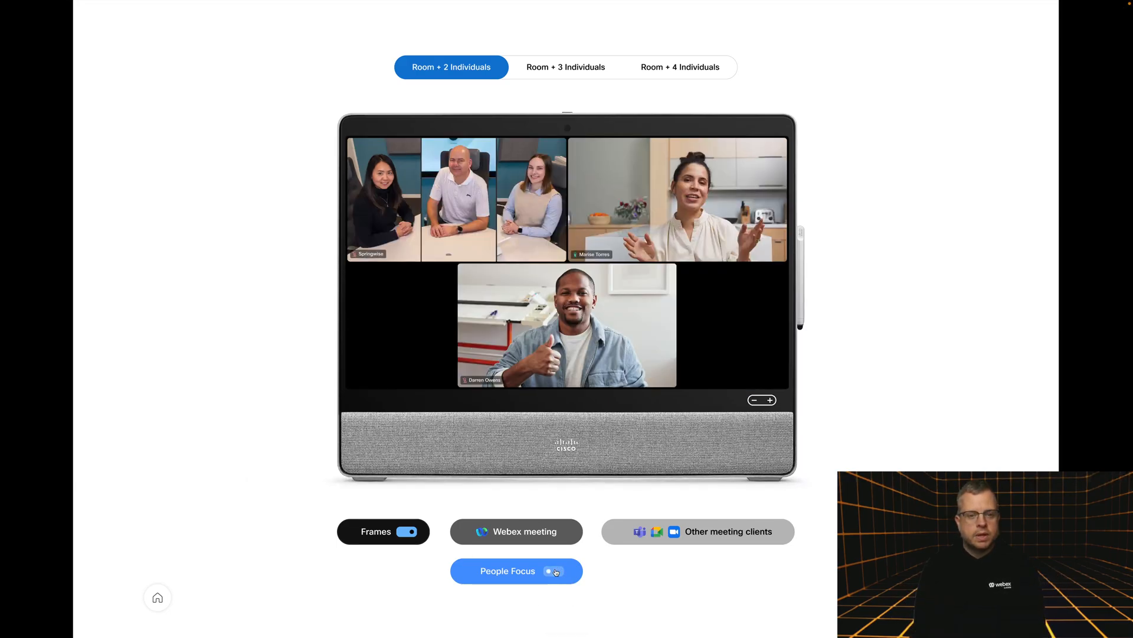
click(558, 570)
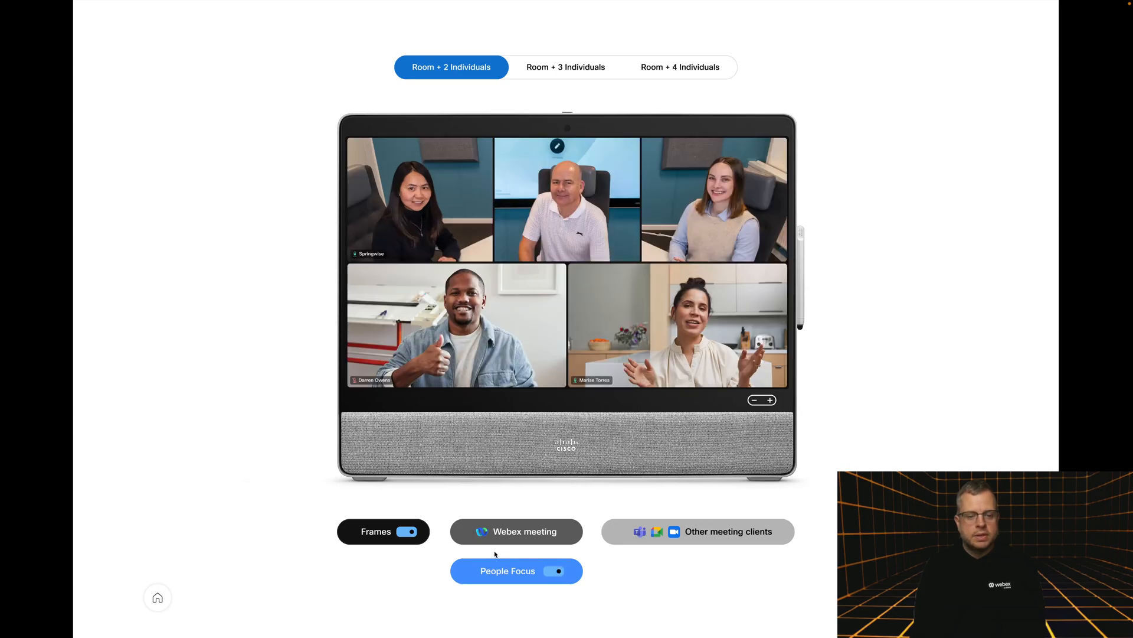
click(409, 532)
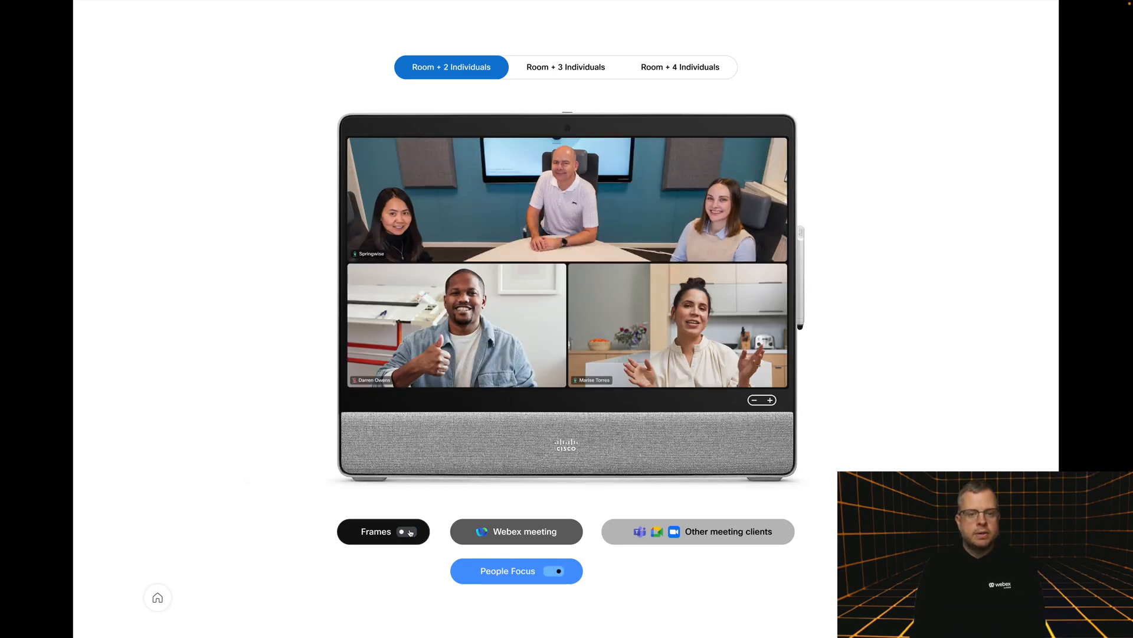
click(407, 532)
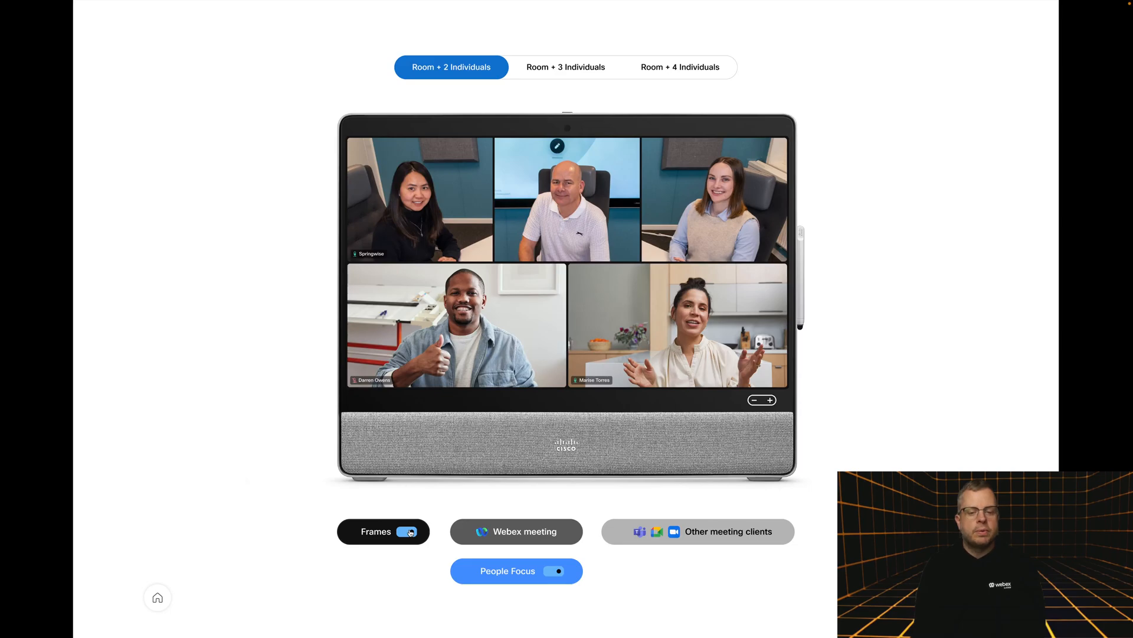
click(408, 532)
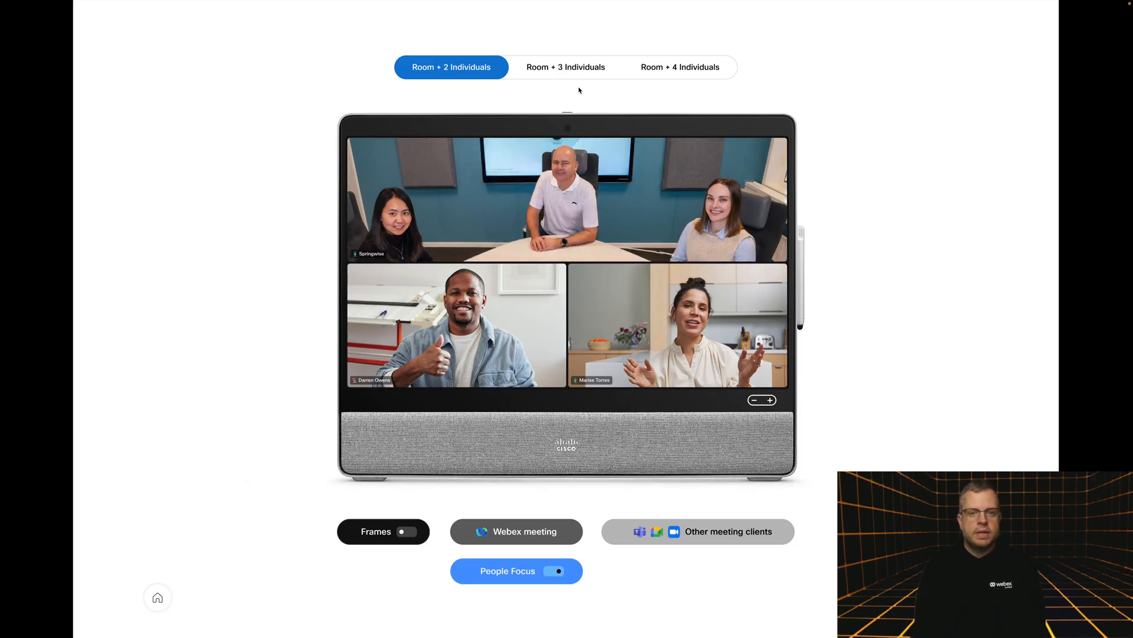
Show Room + 3 then Room + 4 Individuals and compare People Focus off and on
click(565, 66)
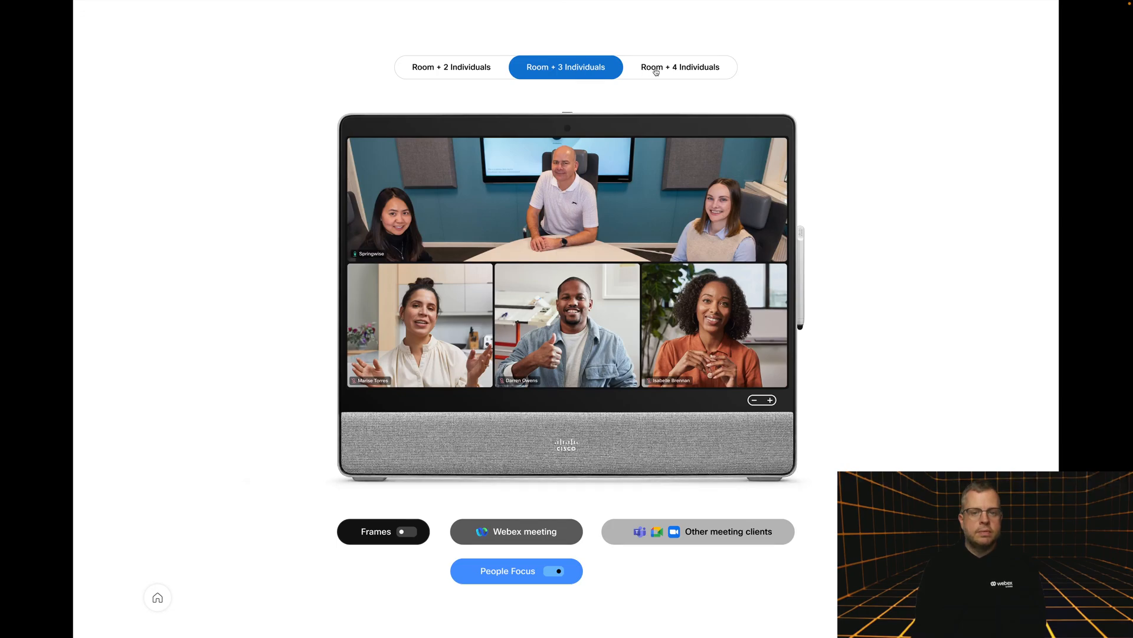
click(680, 66)
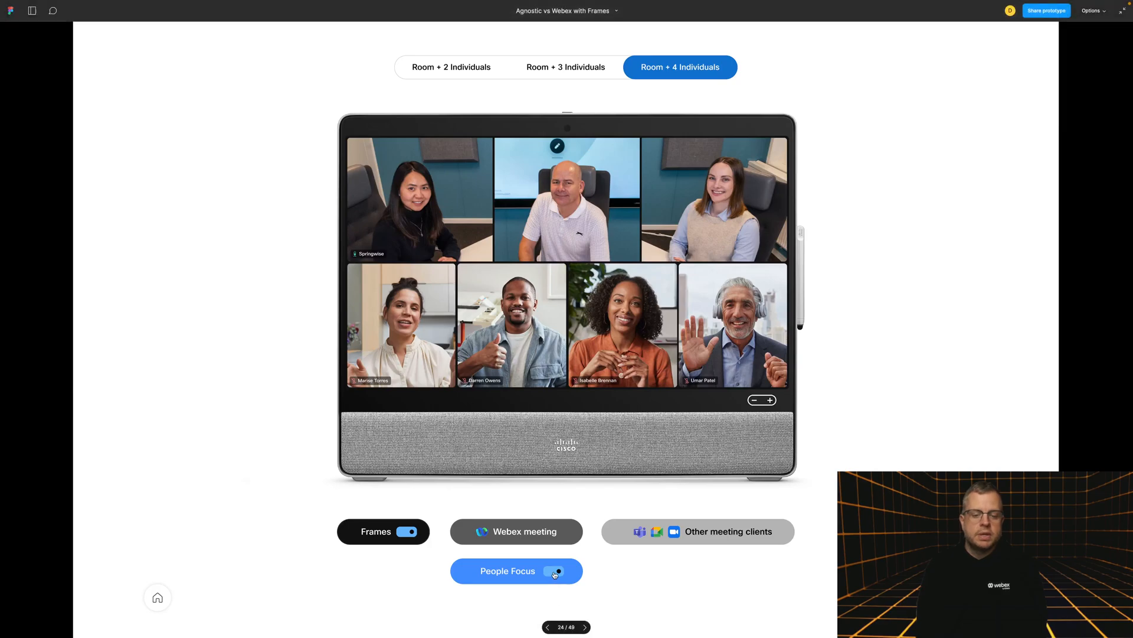
click(555, 570)
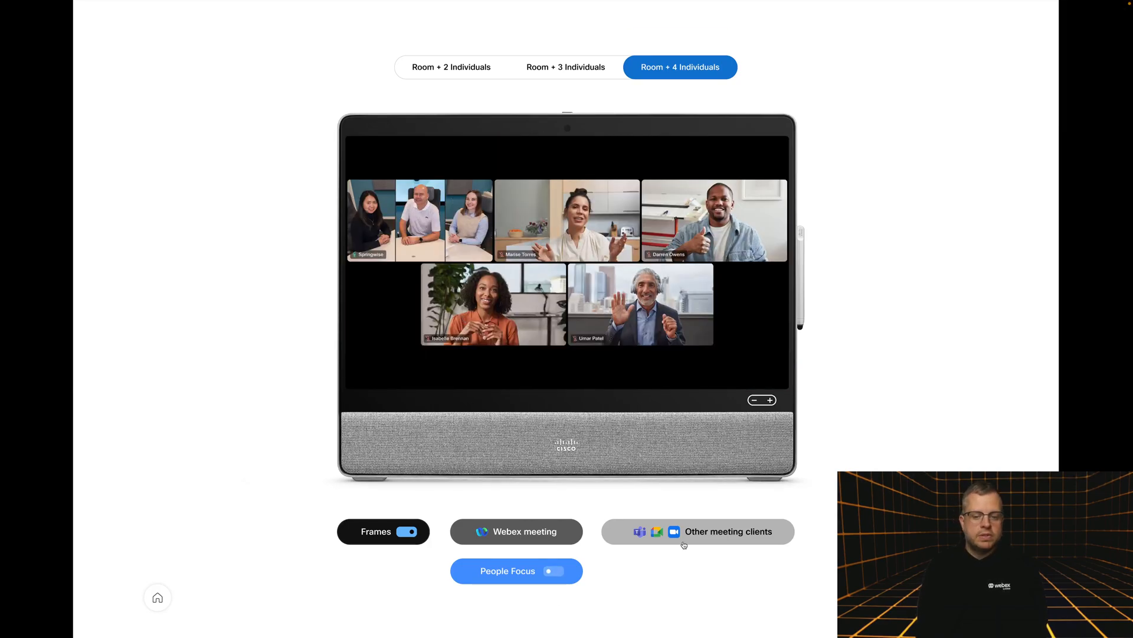
mouse_move(495, 447)
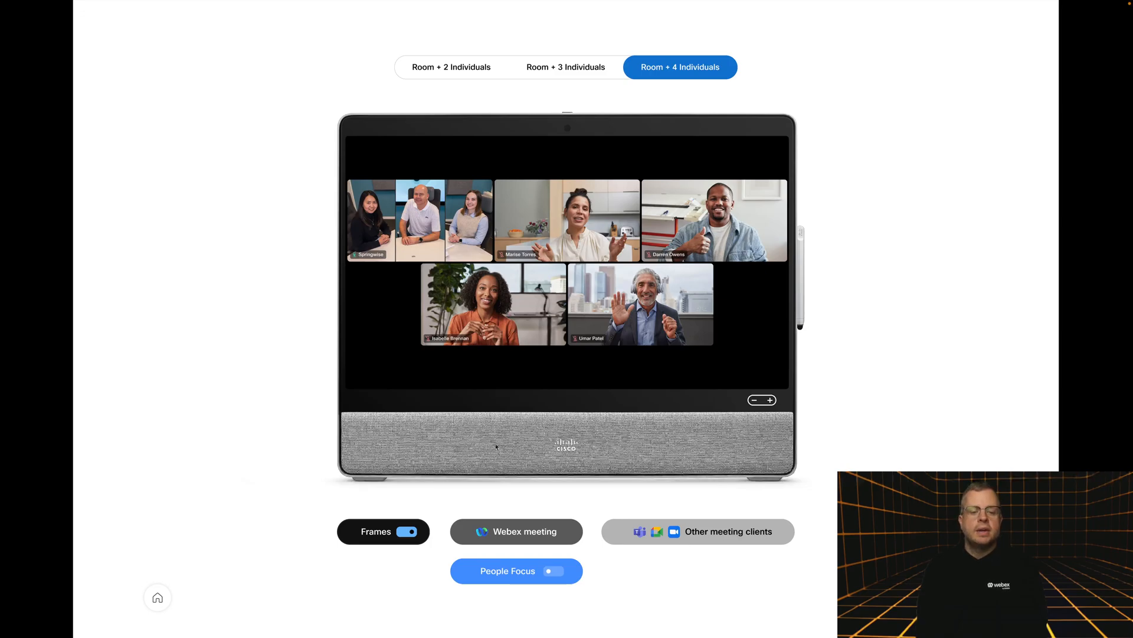
click(551, 570)
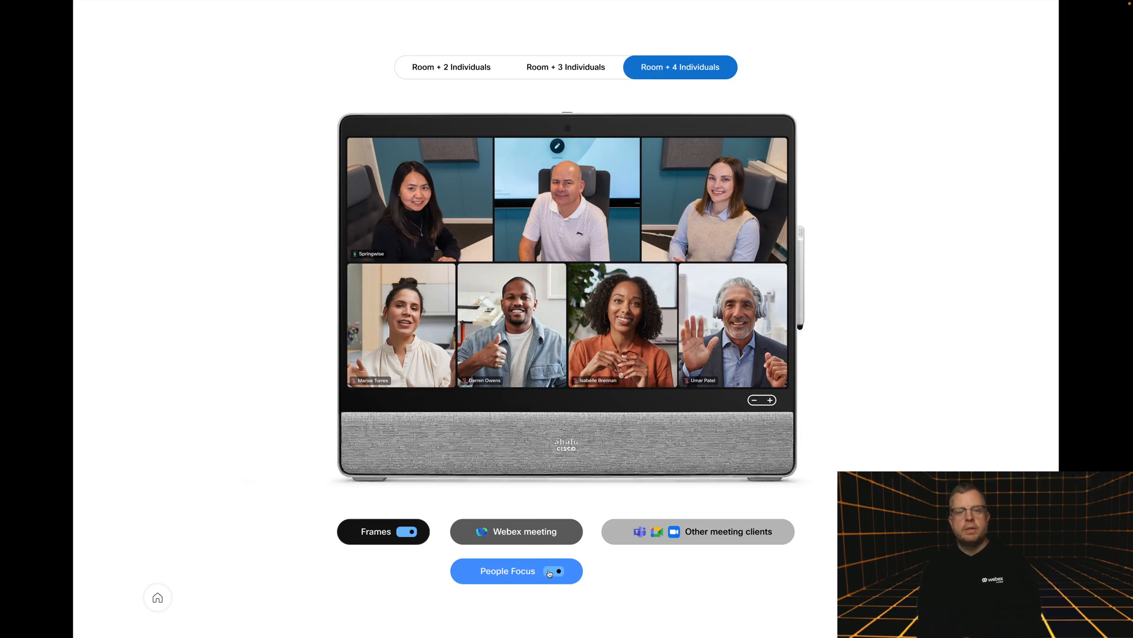
click(556, 571)
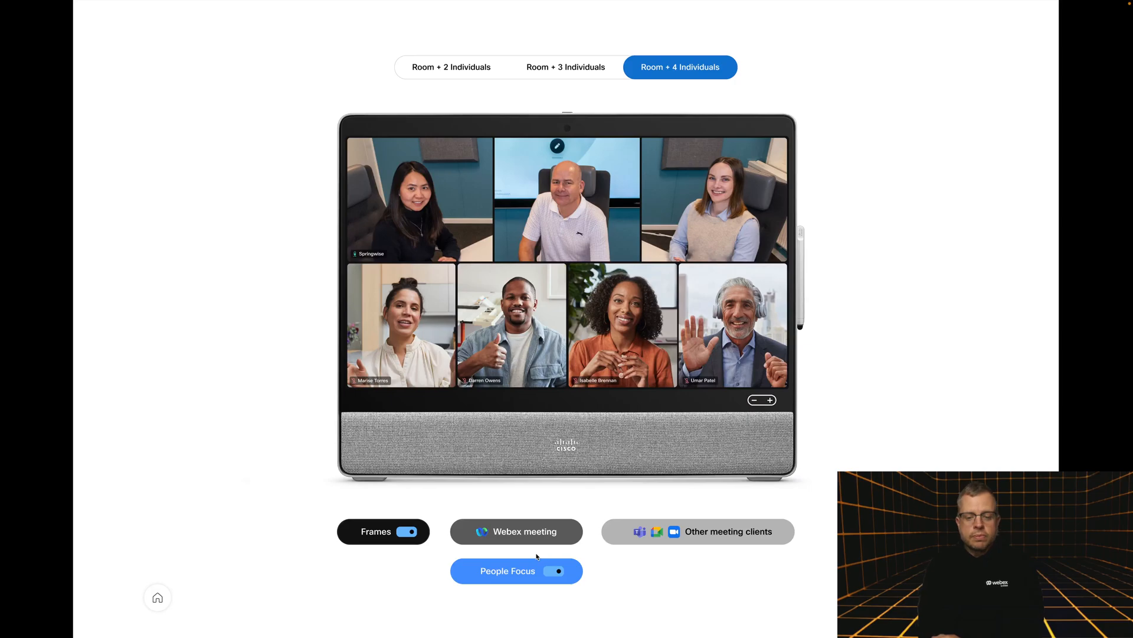
mouse_move(528, 551)
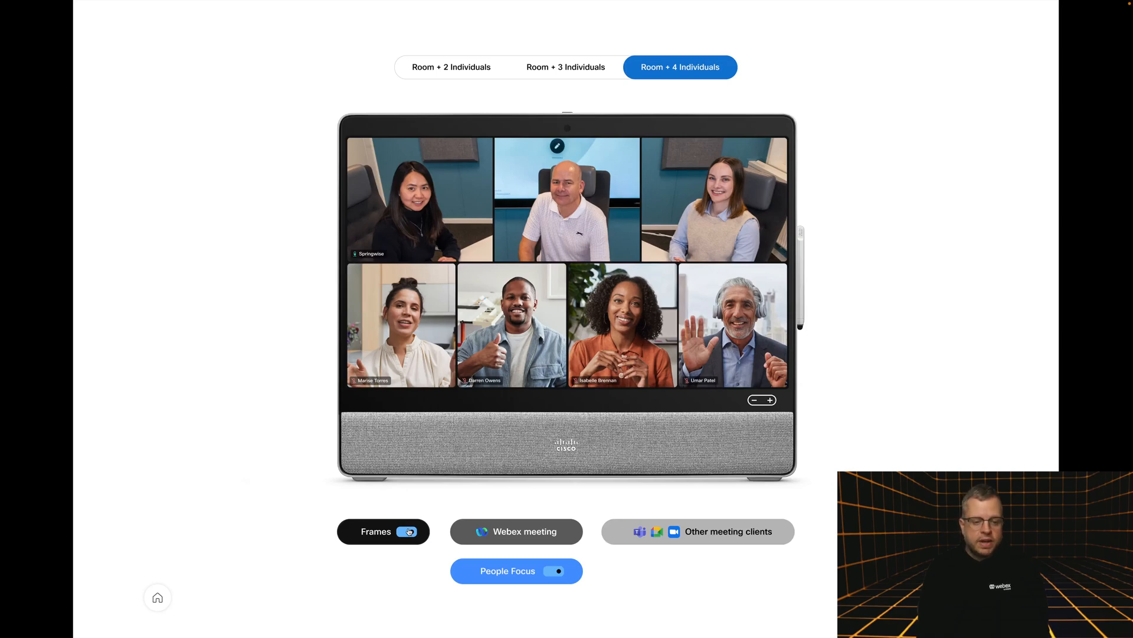
Turn Frames off so the Room + 4 meeting room shows as one wide tile
click(405, 531)
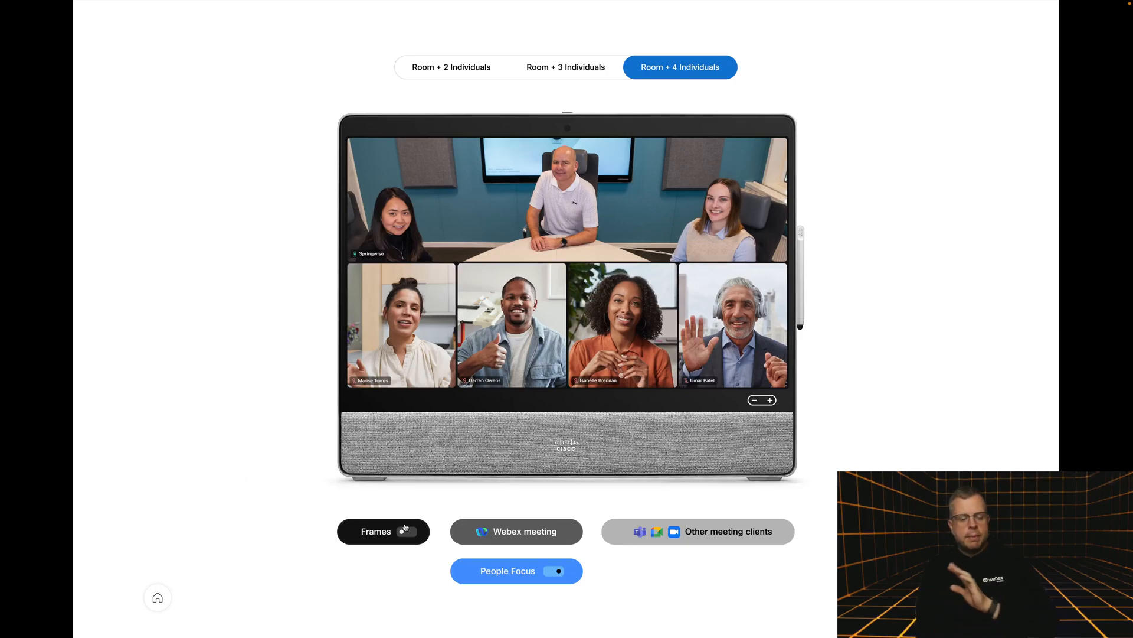
click(382, 530)
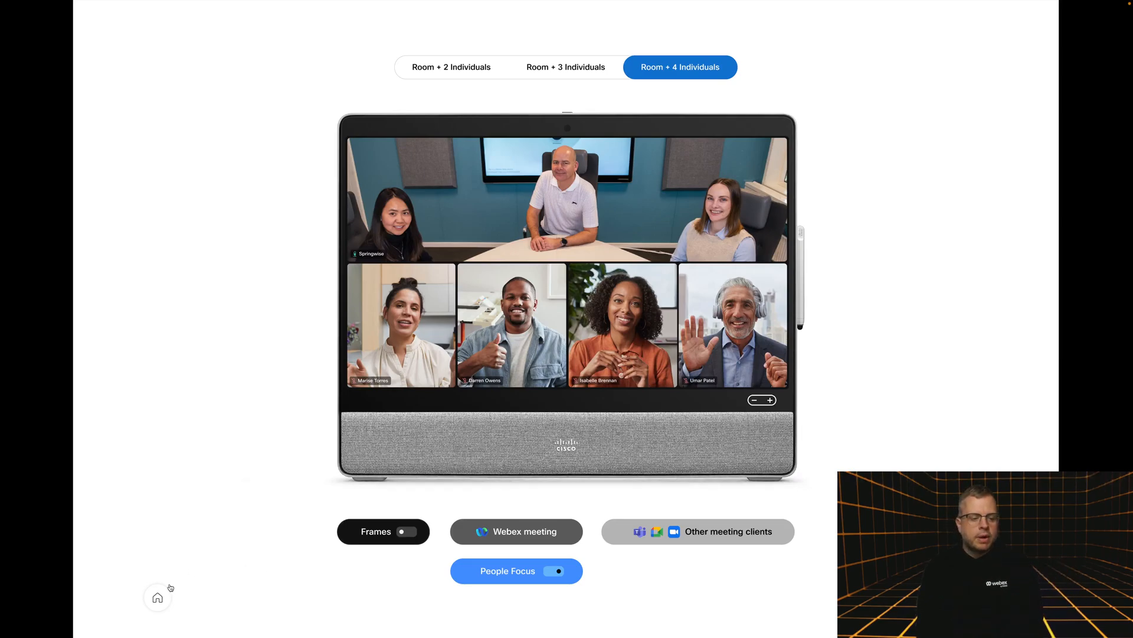
Open the 3 people demo as a Webex meeting with People Focus on, trying Frames on then off
click(549, 570)
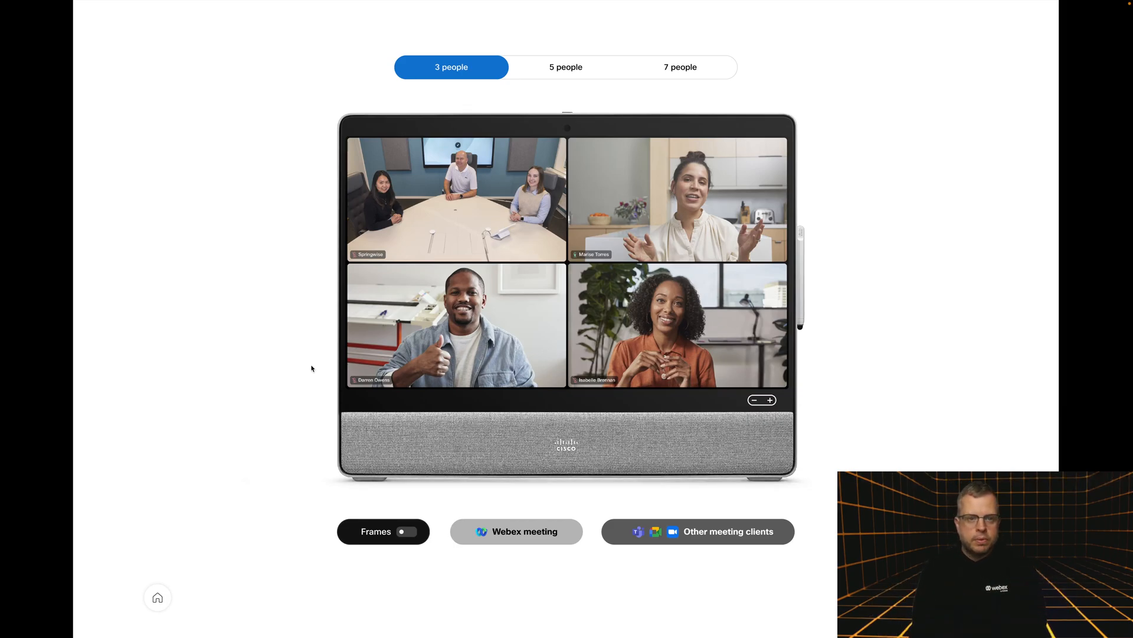
mouse_move(523, 225)
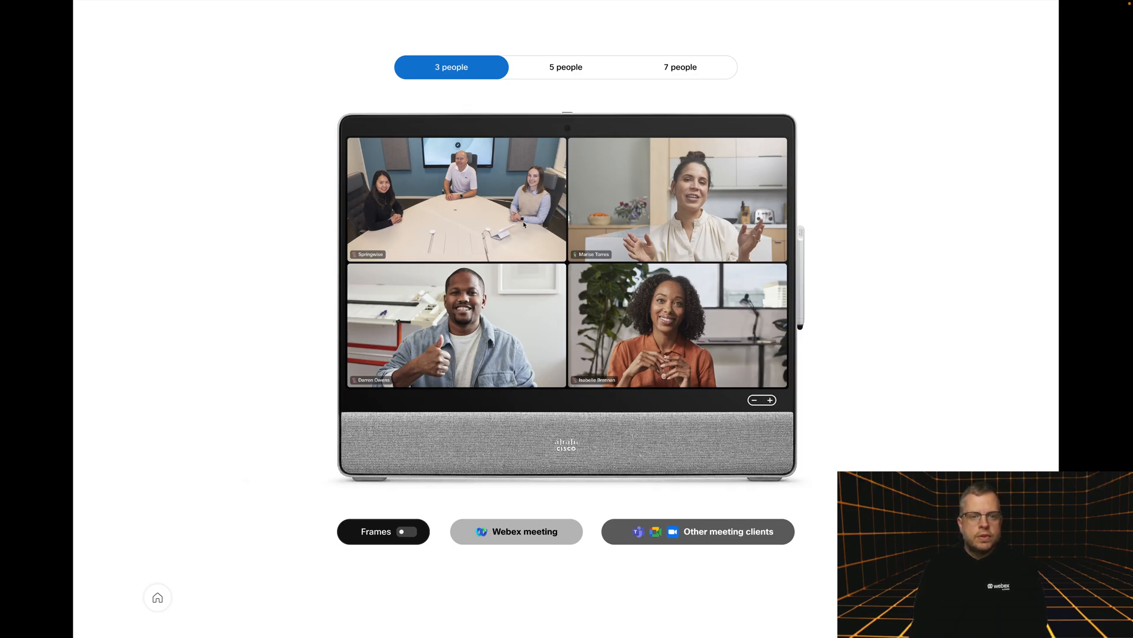
mouse_move(531, 222)
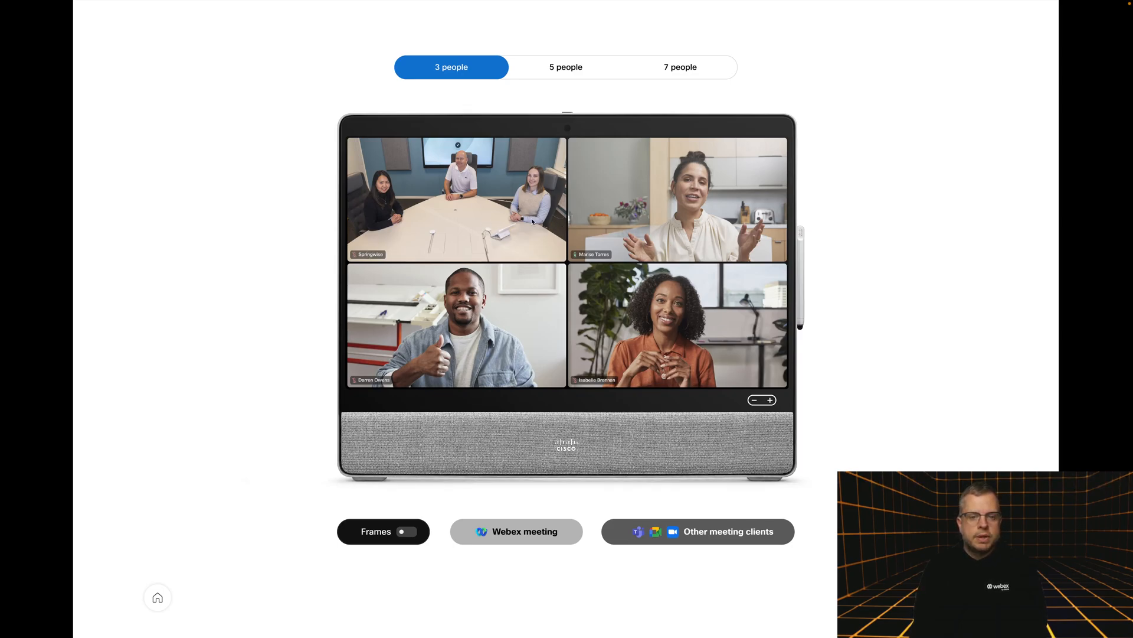
mouse_move(537, 302)
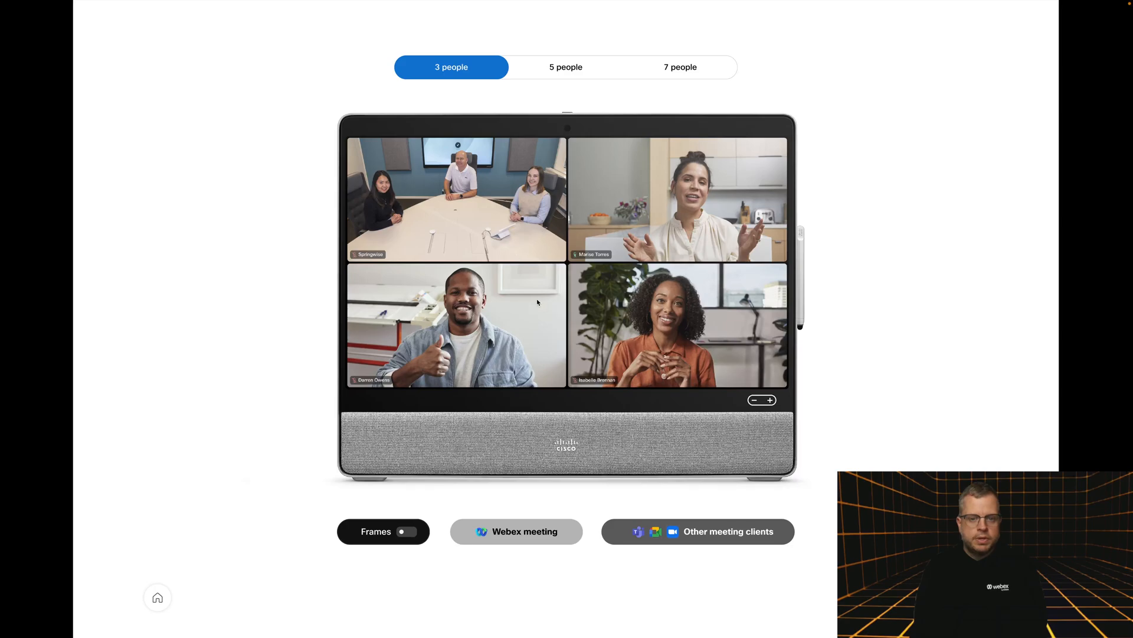
click(516, 531)
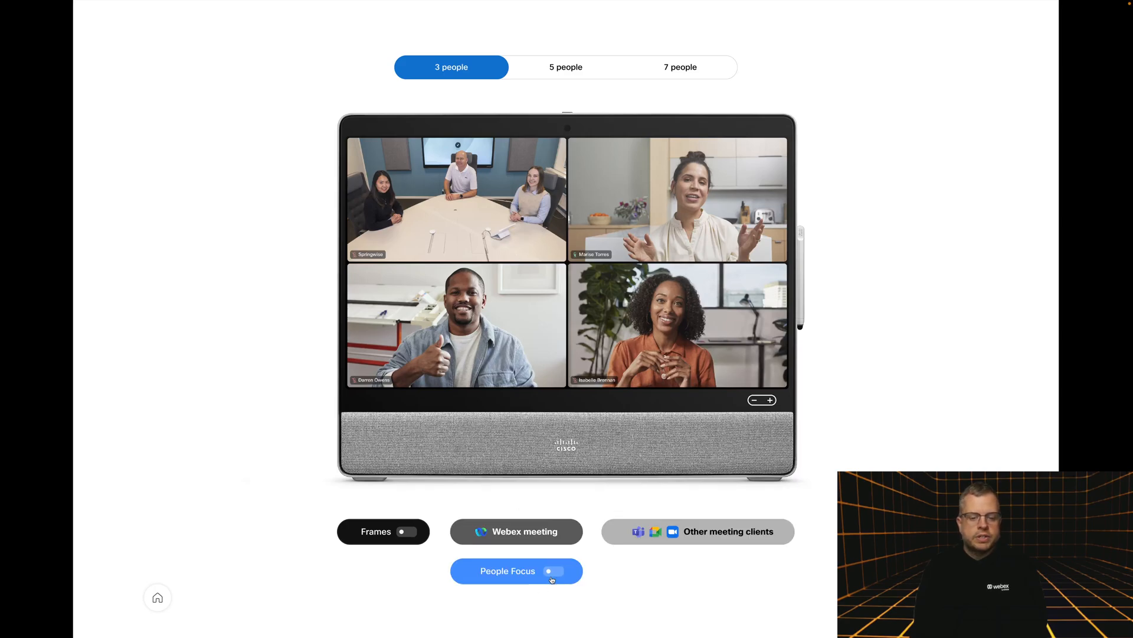
click(554, 570)
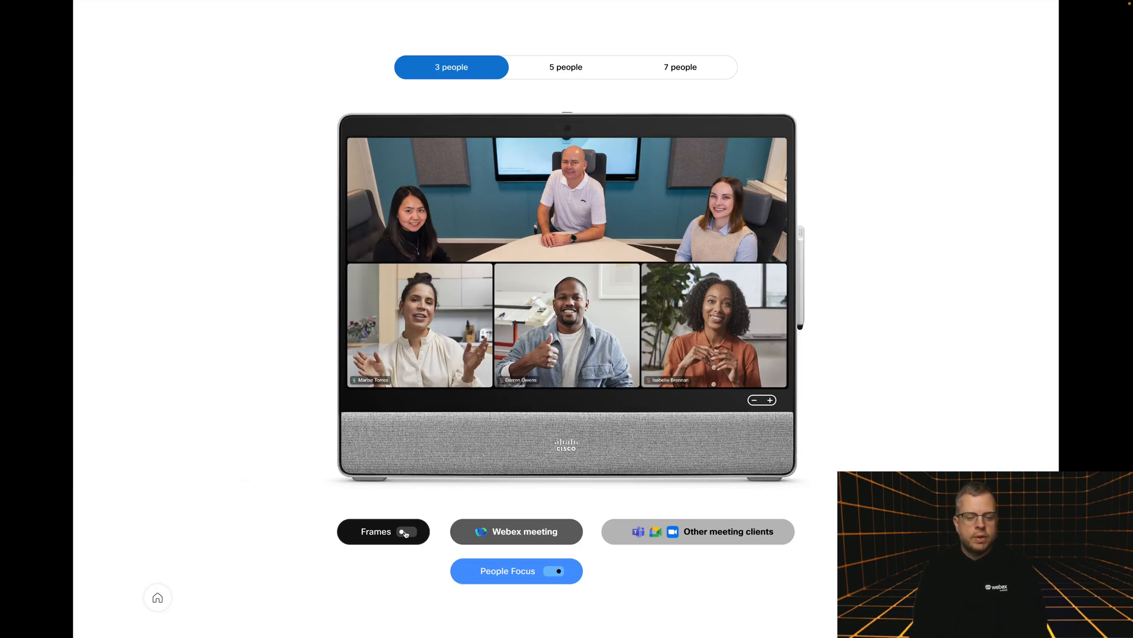
click(406, 531)
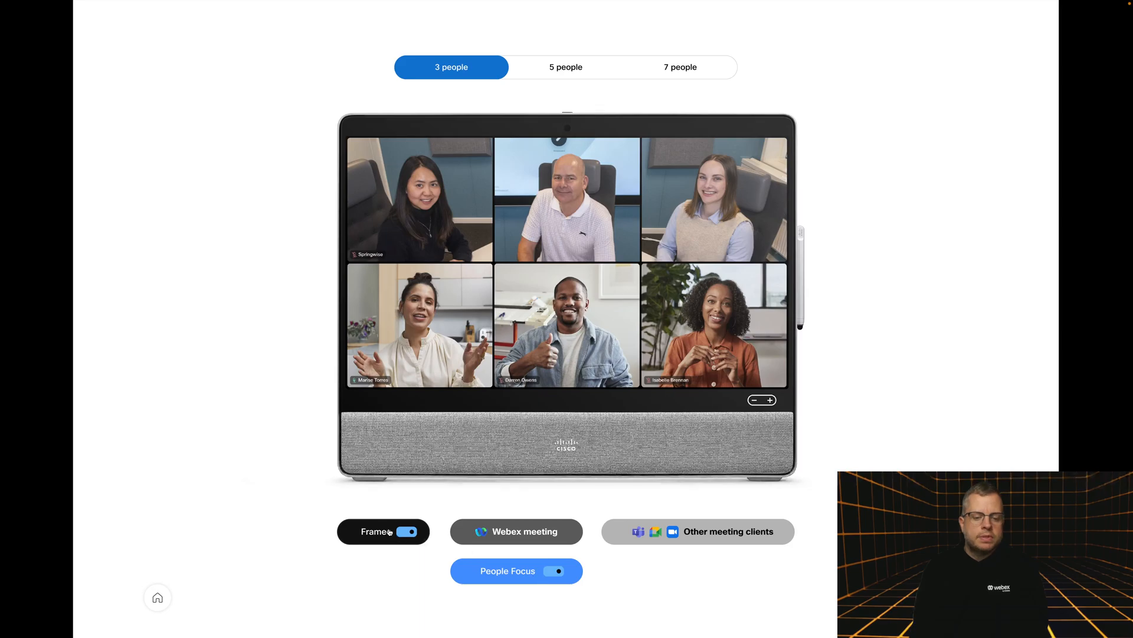
click(408, 532)
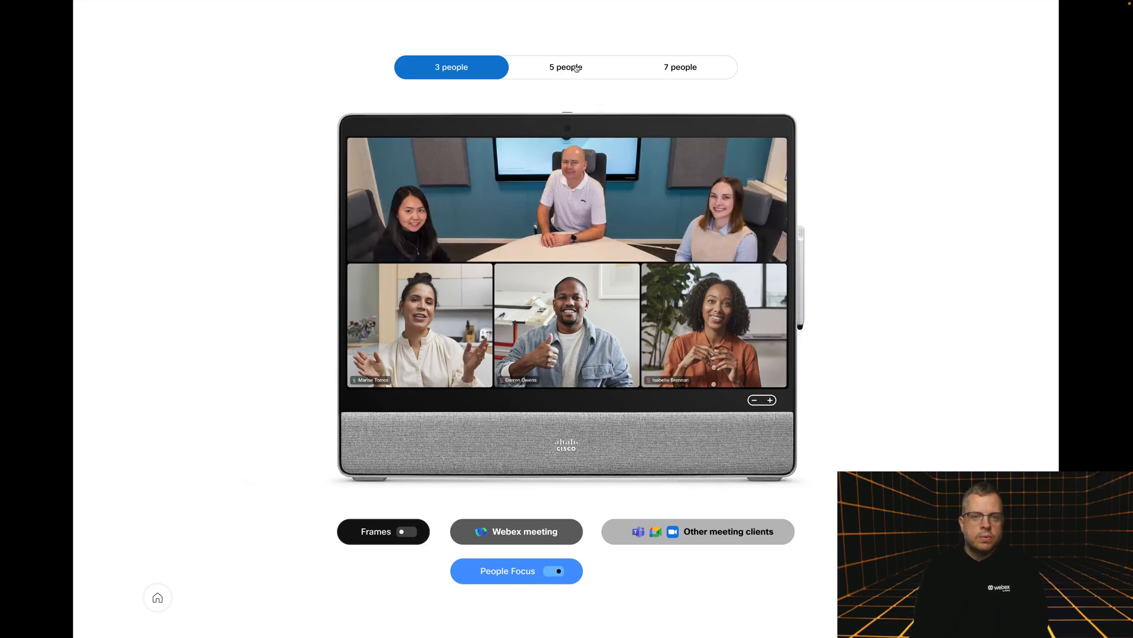
Show the 5 people room with Frames on, switch to another meeting client, then turn Frames off
click(565, 66)
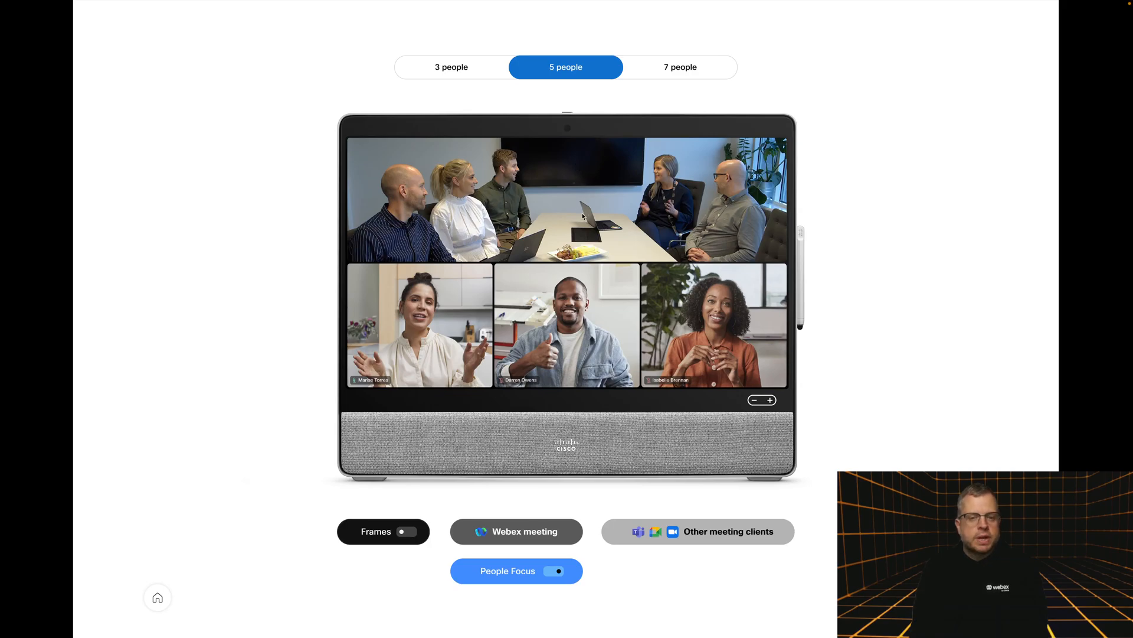
mouse_move(691, 182)
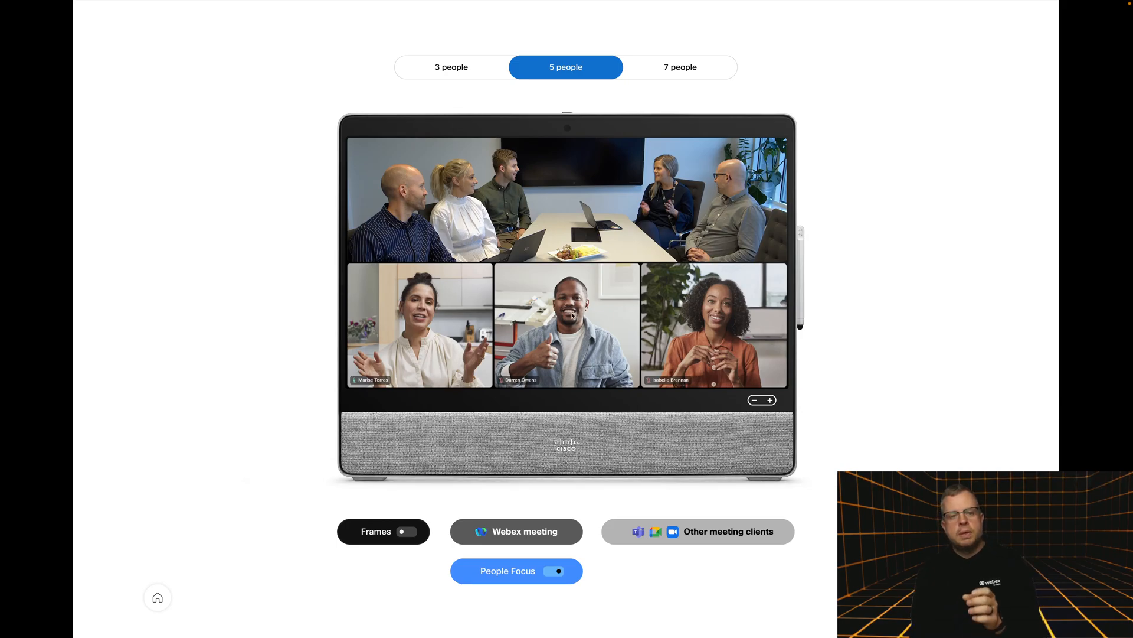
click(404, 531)
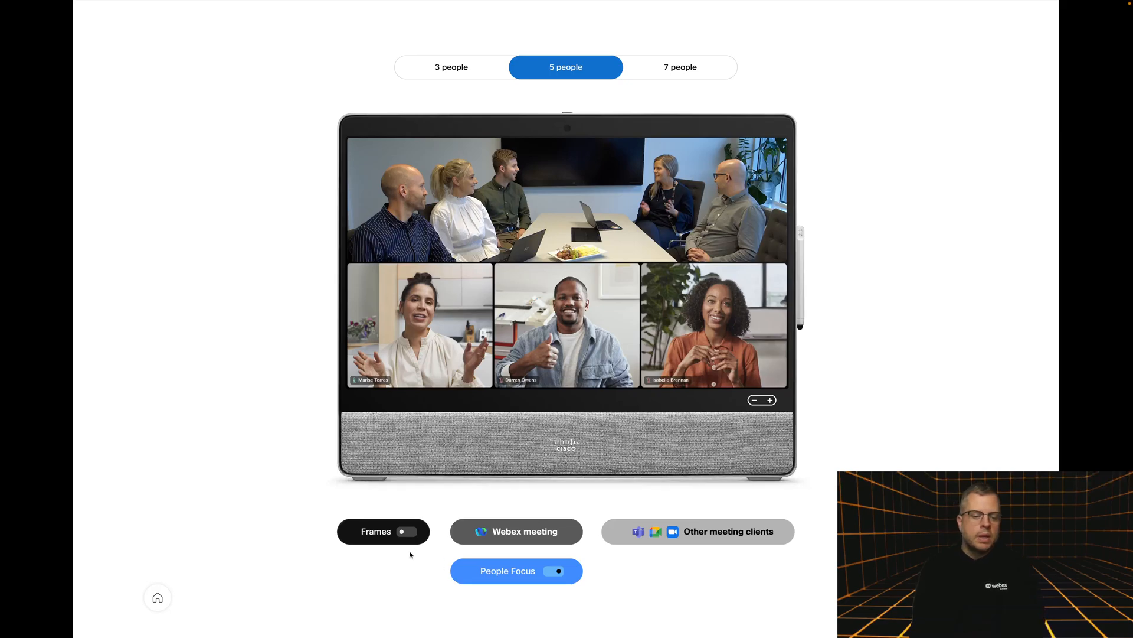
click(404, 532)
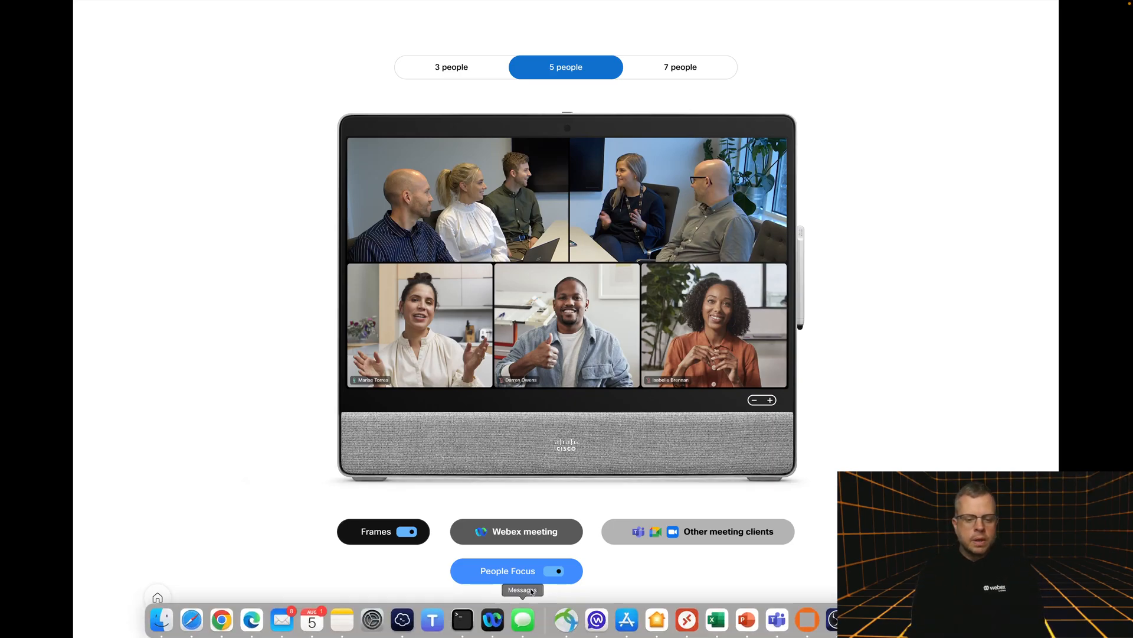
click(556, 570)
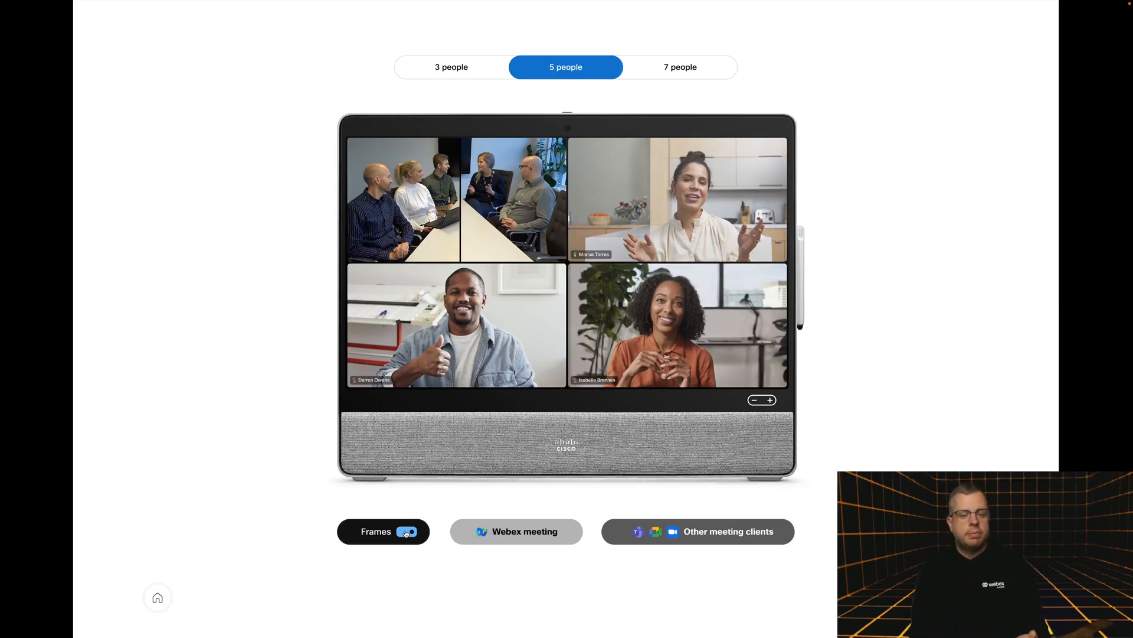
click(409, 531)
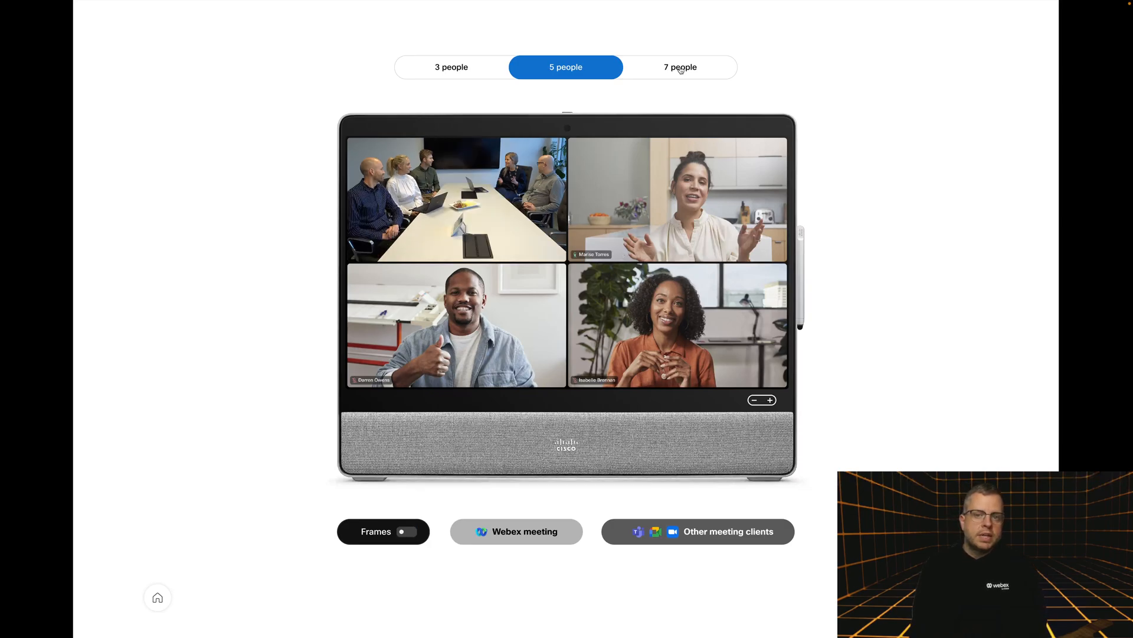
Run the 7 people room as a Webex meeting with Frames and People Focus both on
click(680, 66)
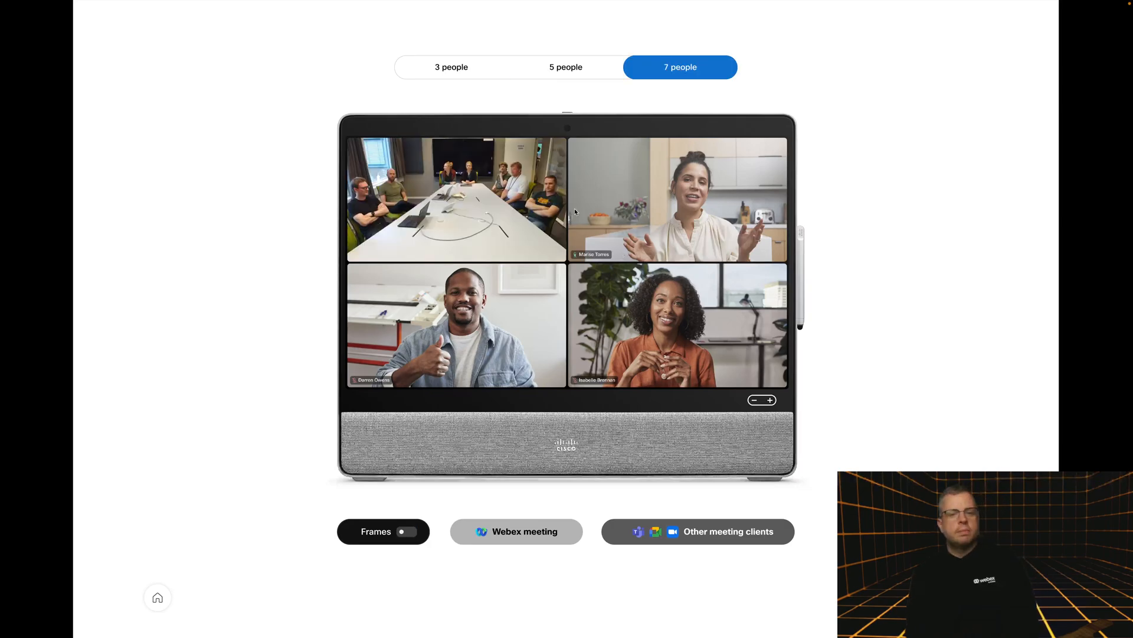
mouse_move(575, 210)
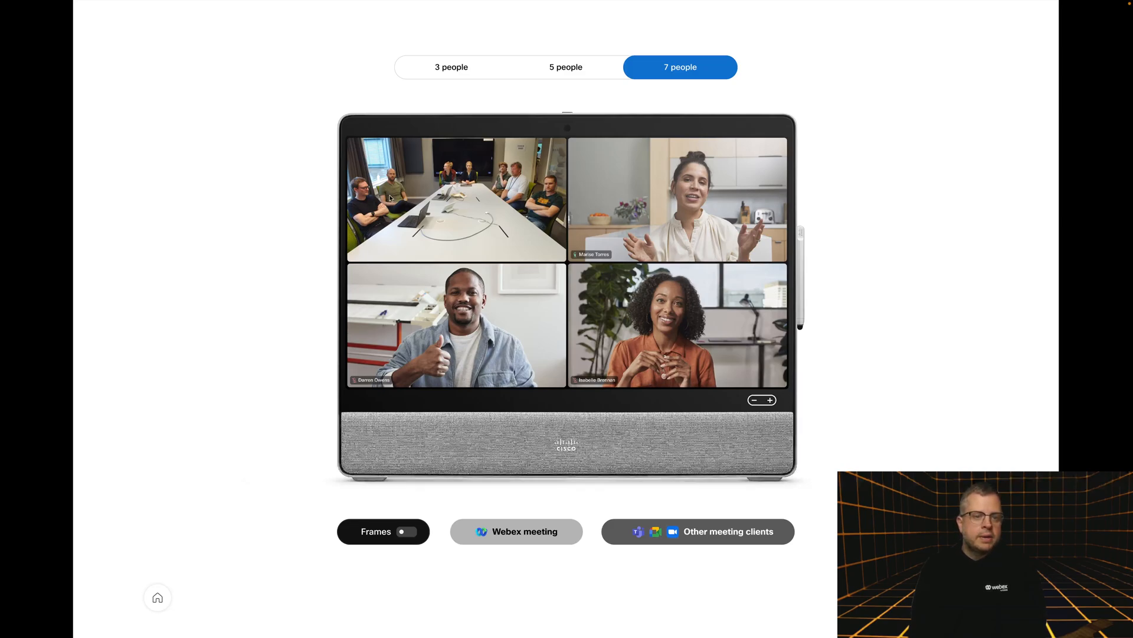
mouse_move(665, 478)
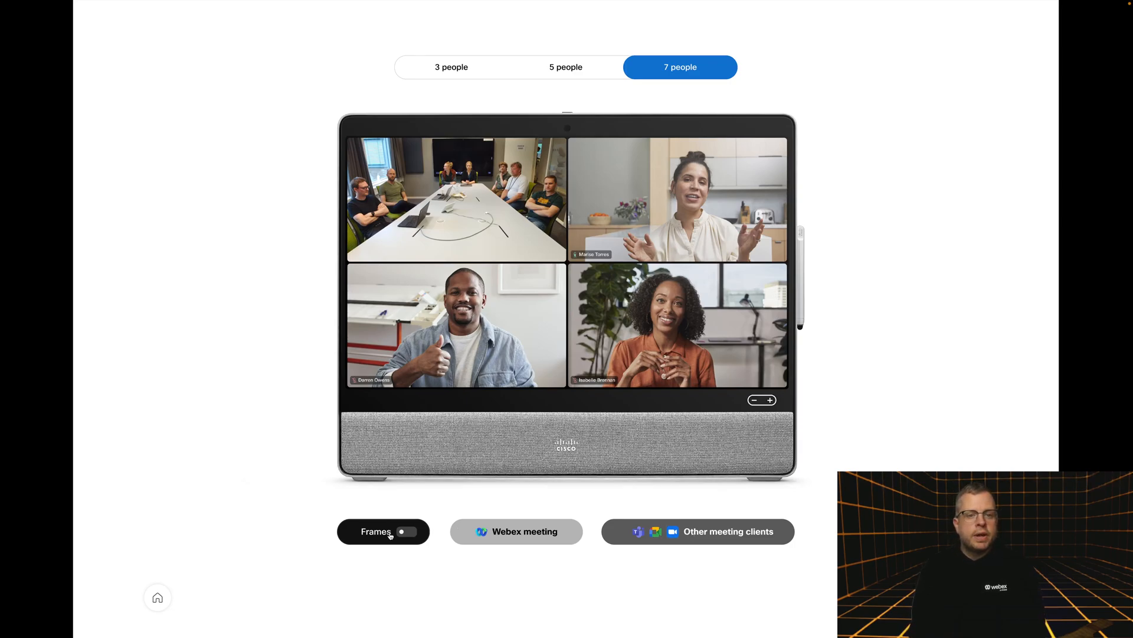
click(409, 532)
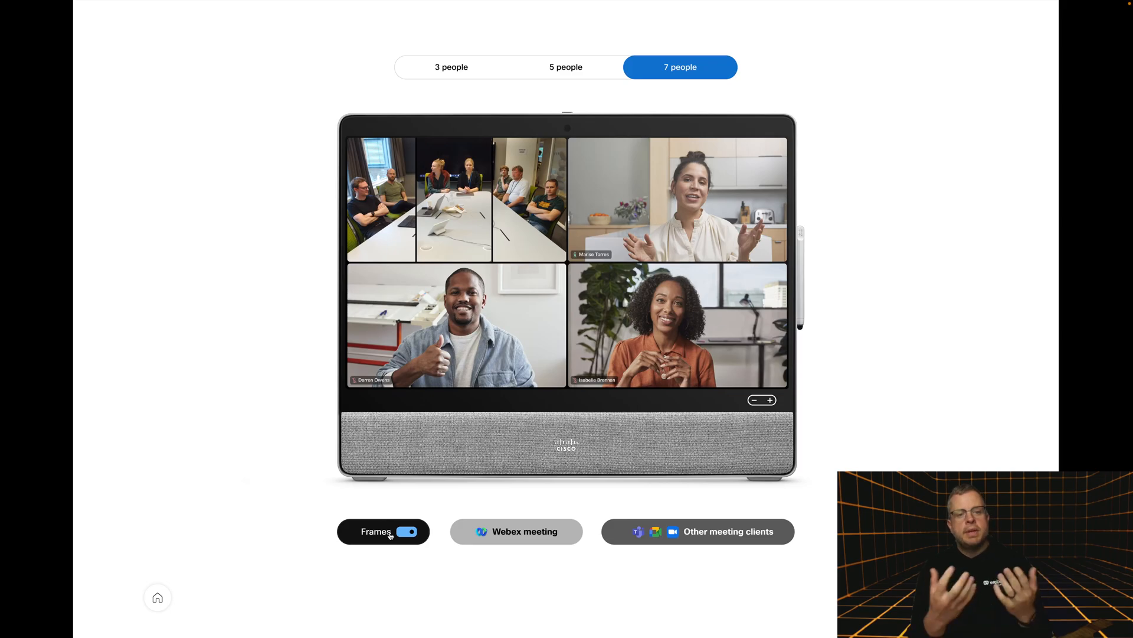
mouse_move(446, 201)
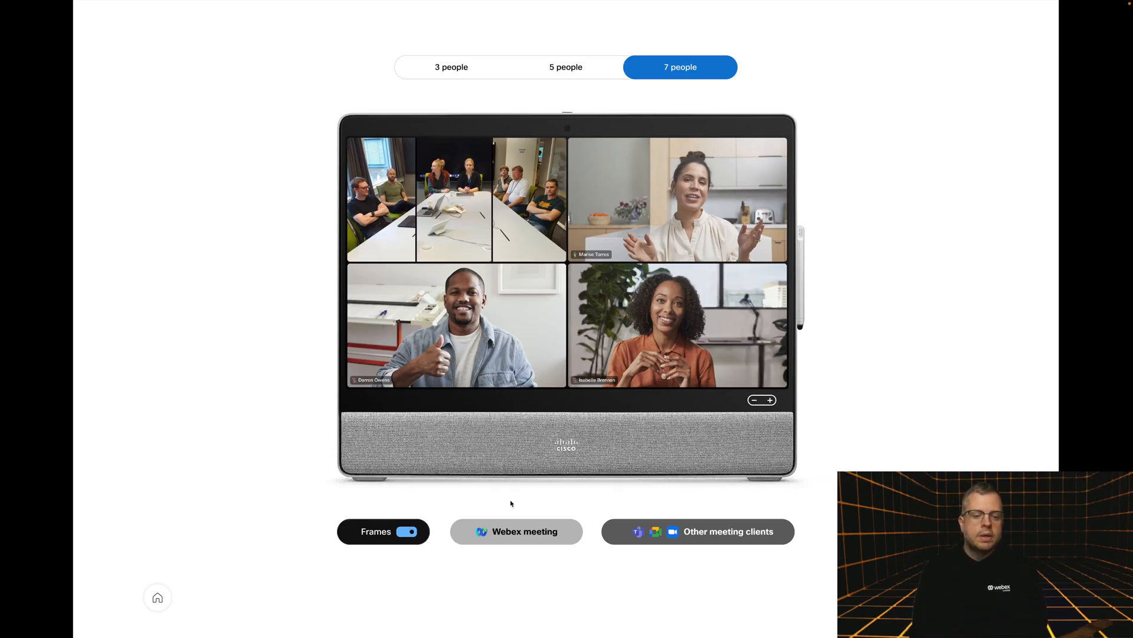
click(516, 531)
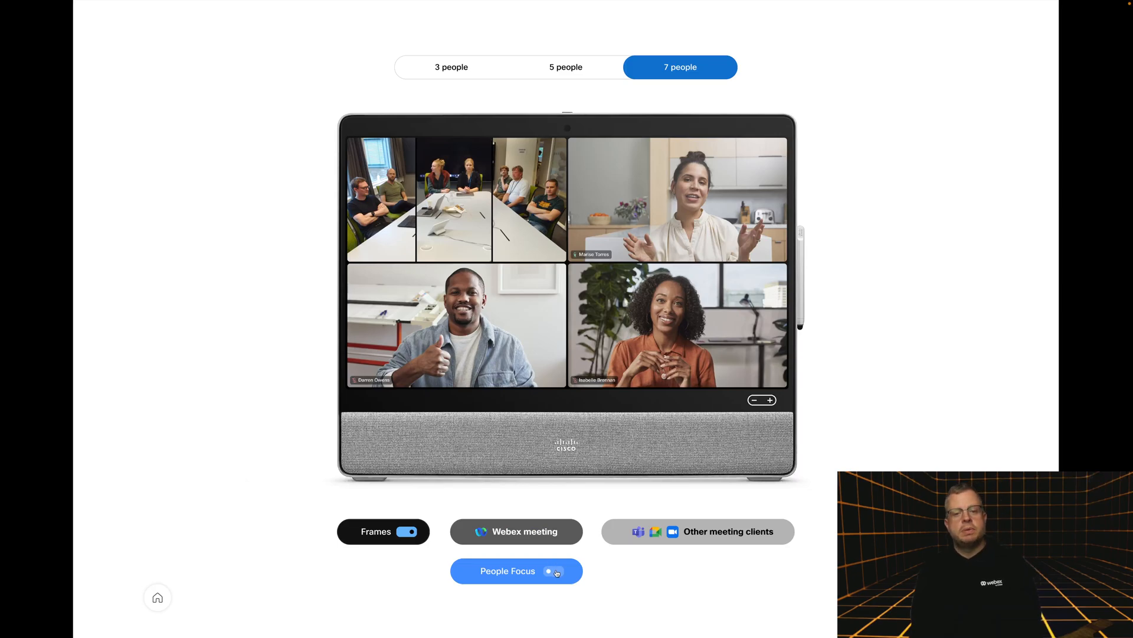
click(555, 571)
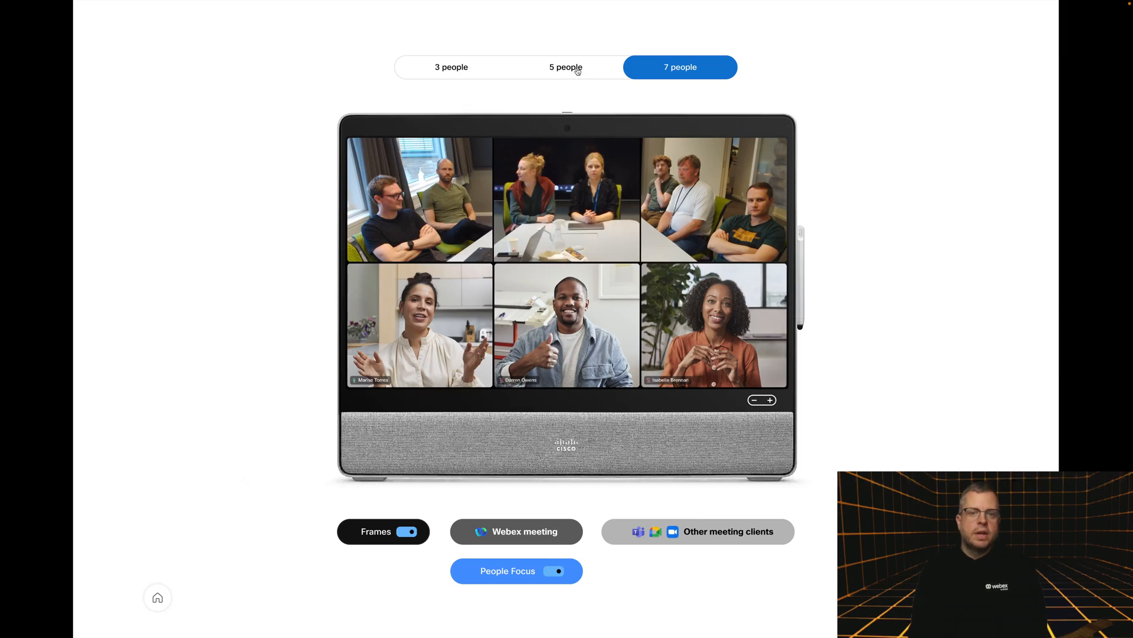
Compare briefly against the 5 people room, then return to 7 people
click(566, 67)
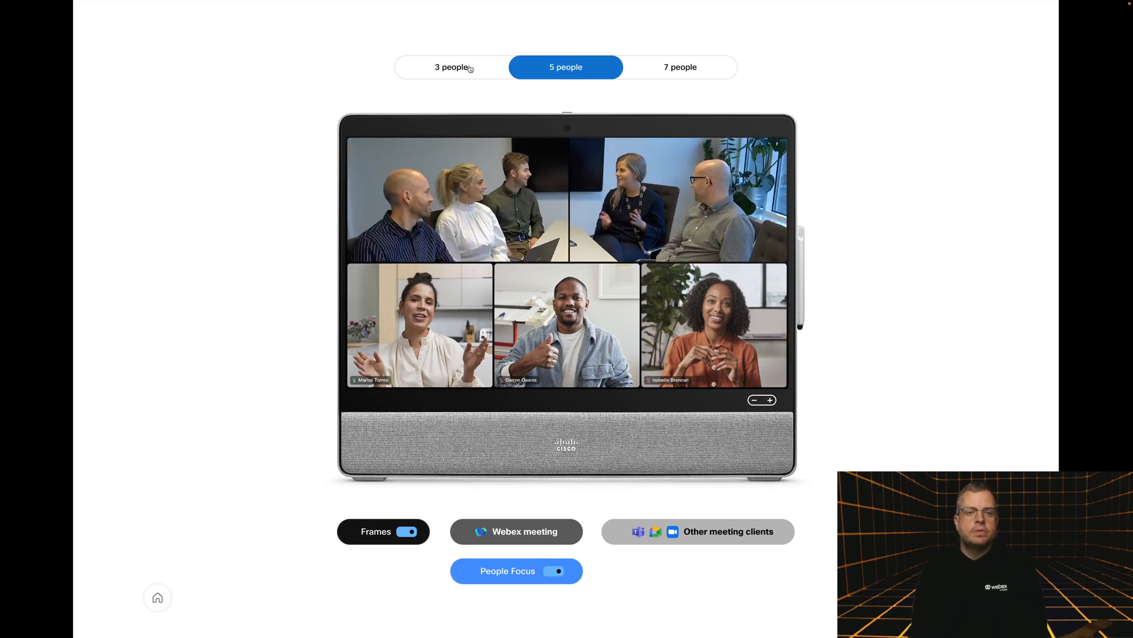
mouse_move(649, 77)
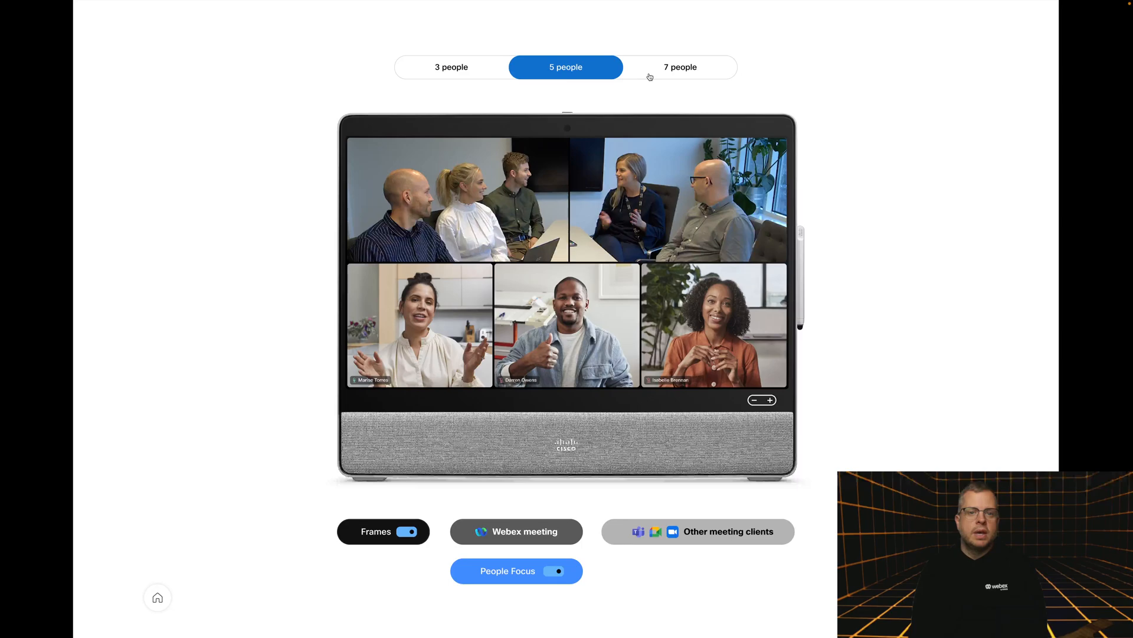
click(680, 66)
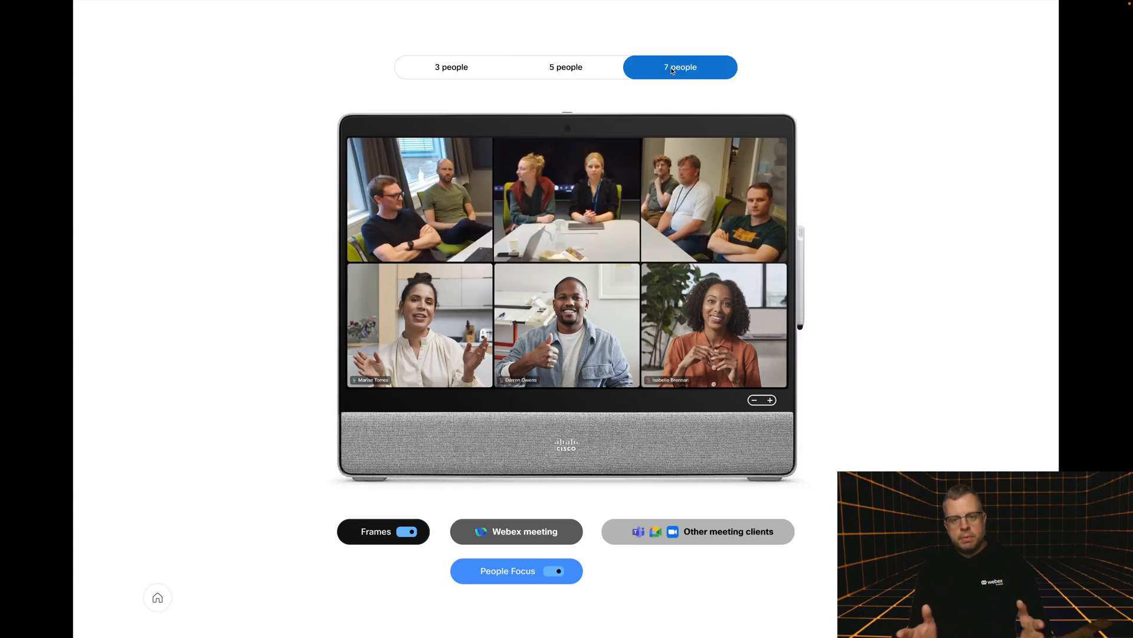